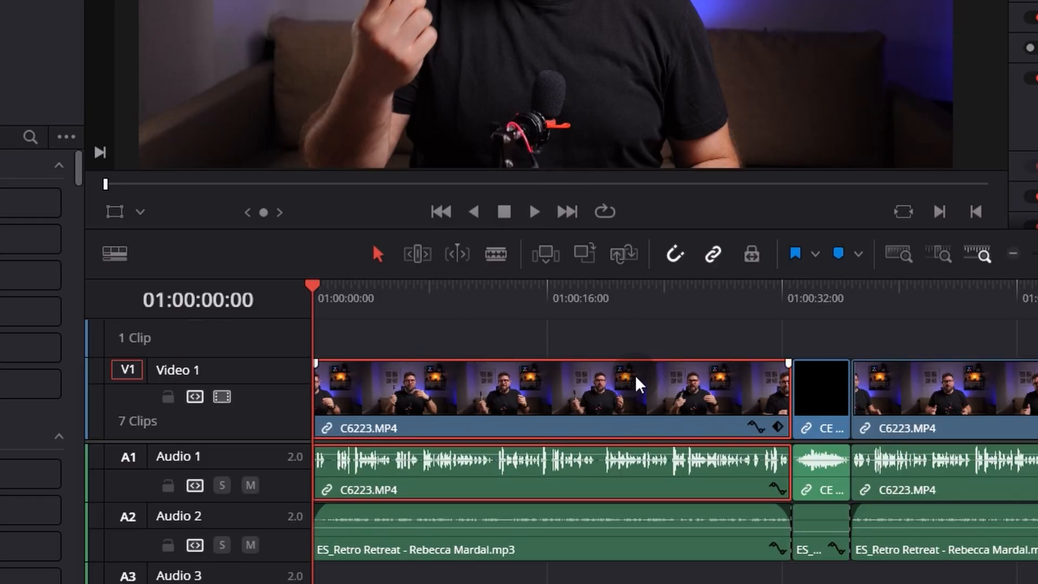
Open the project settings and close them without changes
left_click(48, 20)
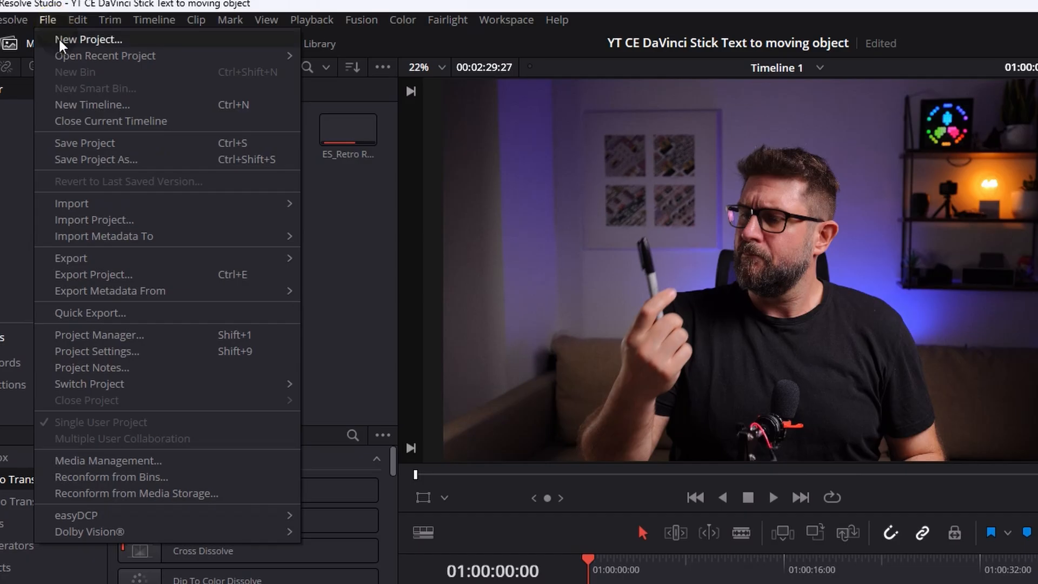
mouse_move(116, 356)
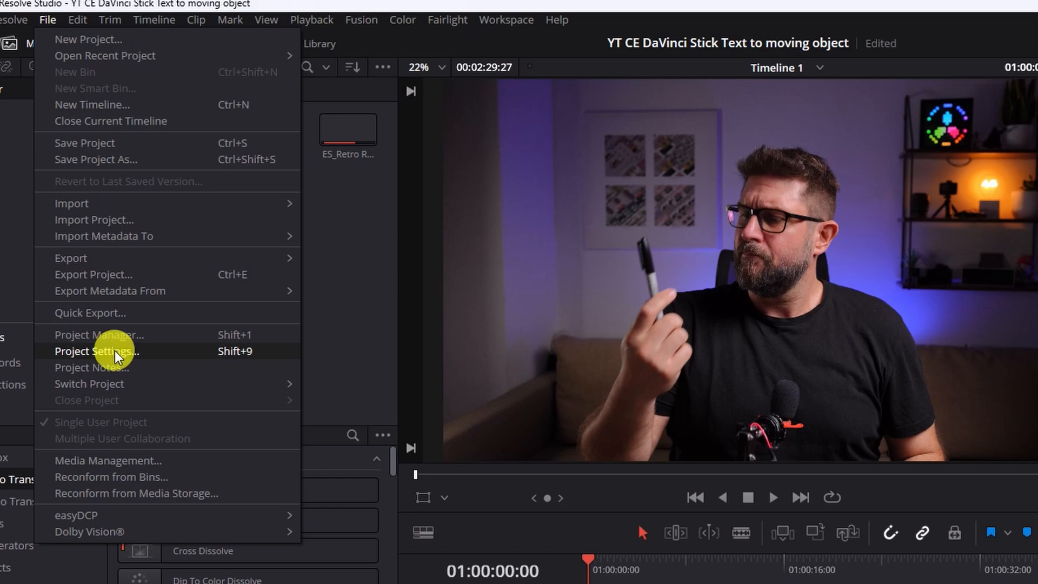
left_click(96, 351)
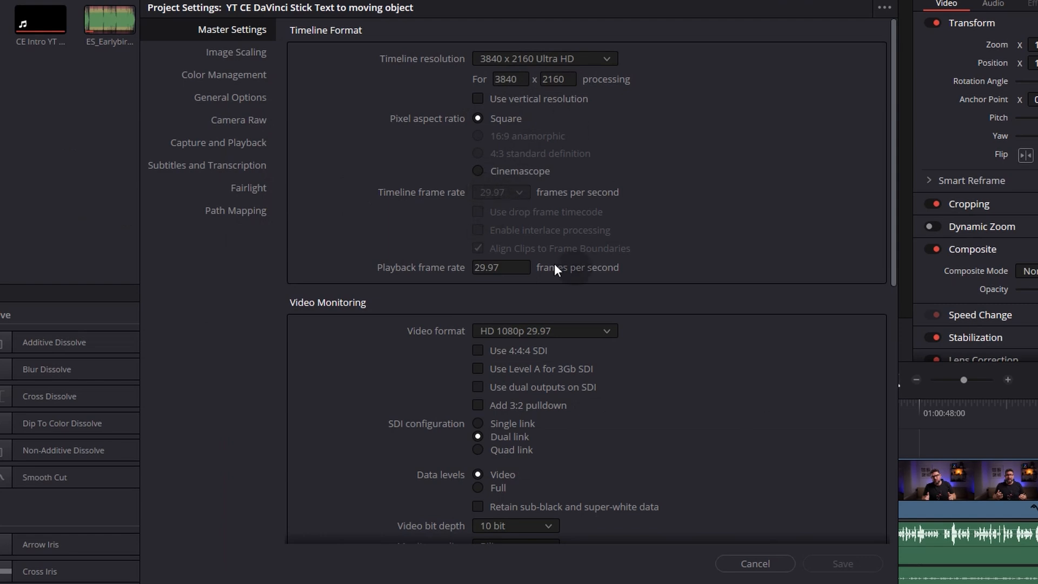
left_click(754, 563)
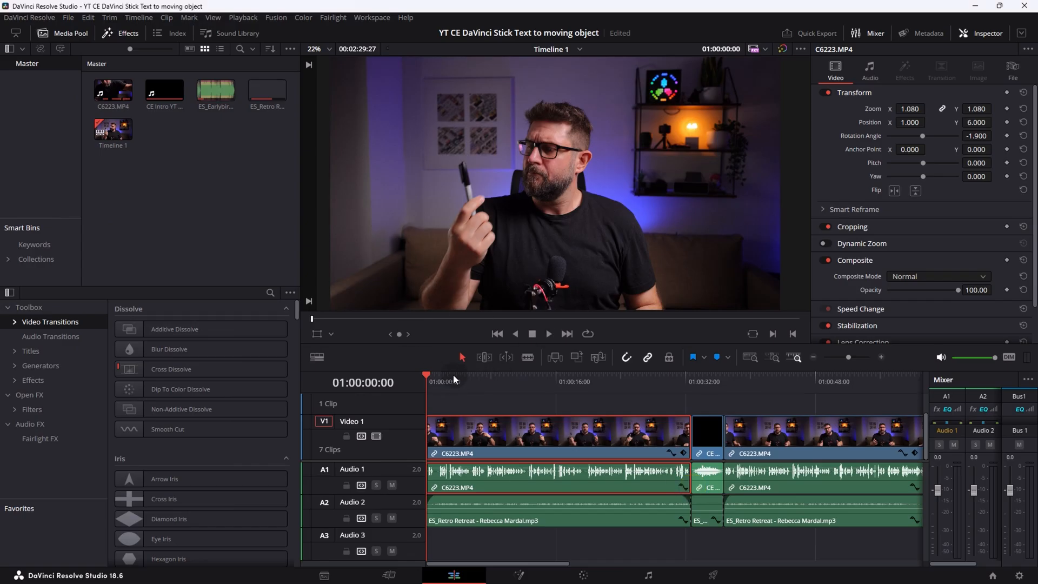
mouse_move(461, 401)
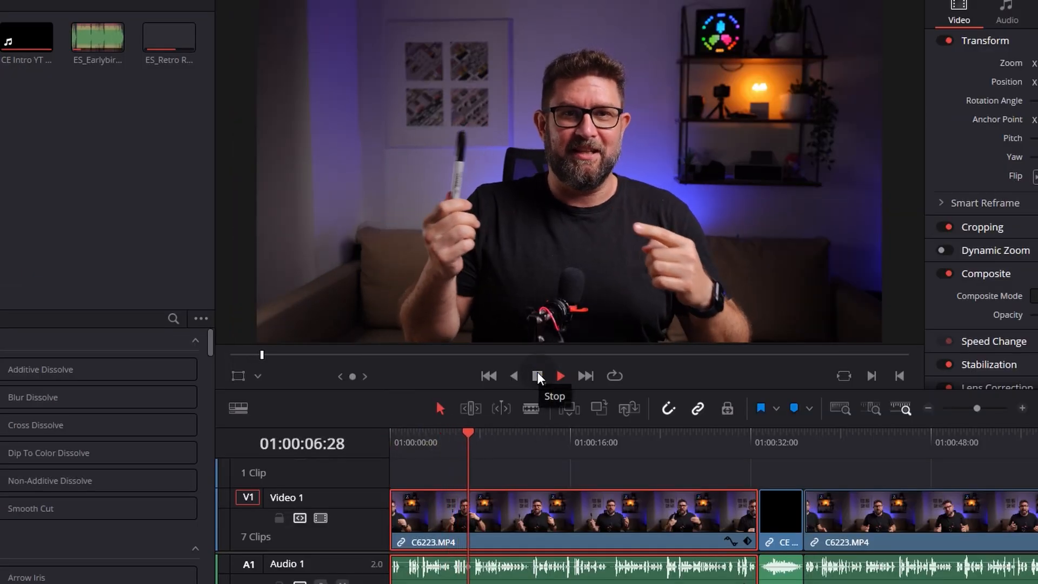
Stop playback, blade C6223.MP4 at the pen start and end, and select the middle clip
left_click(536, 375)
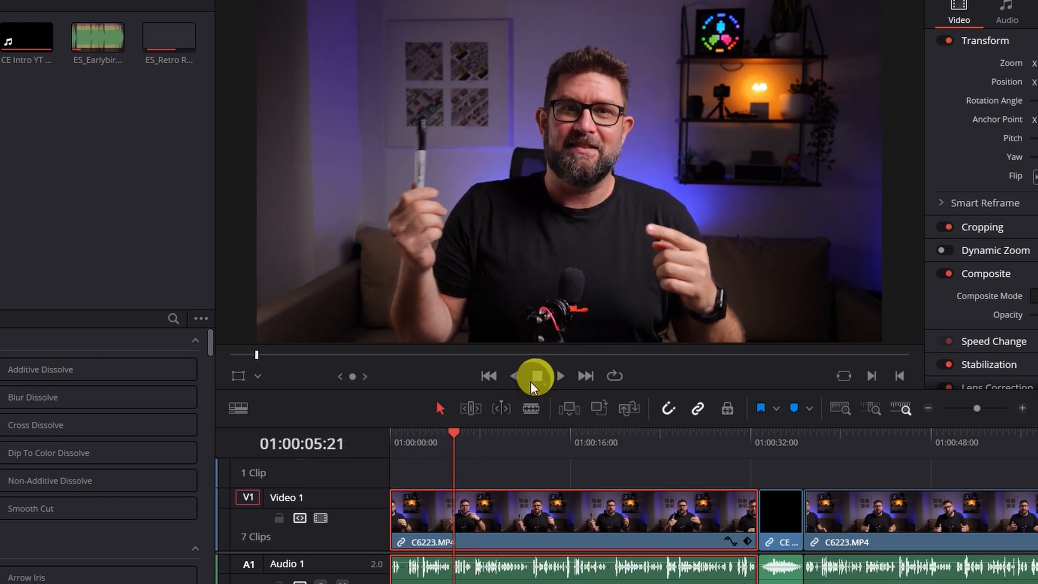
left_click(536, 376)
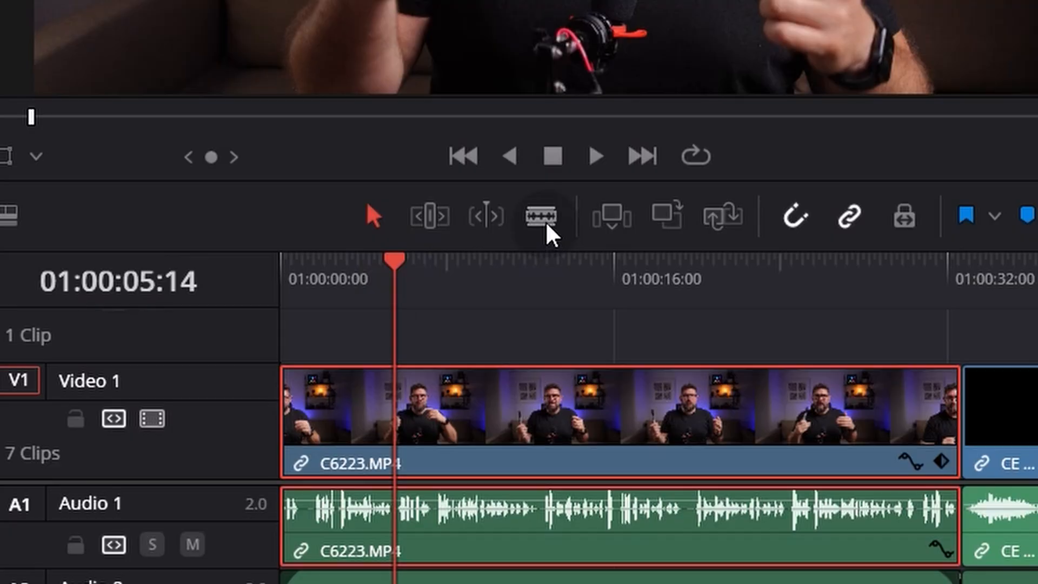
left_click(540, 216)
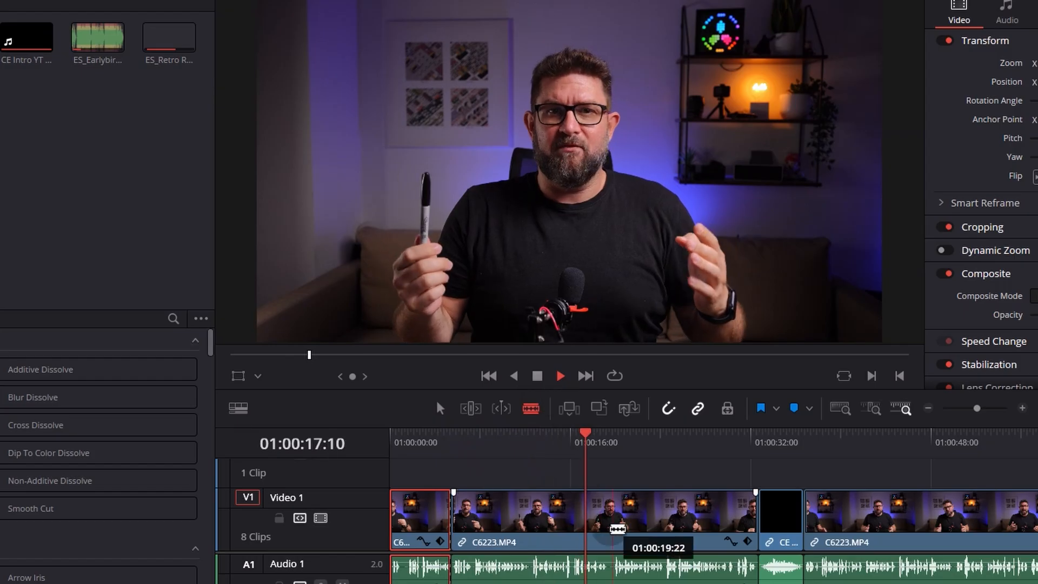
left_click(560, 375)
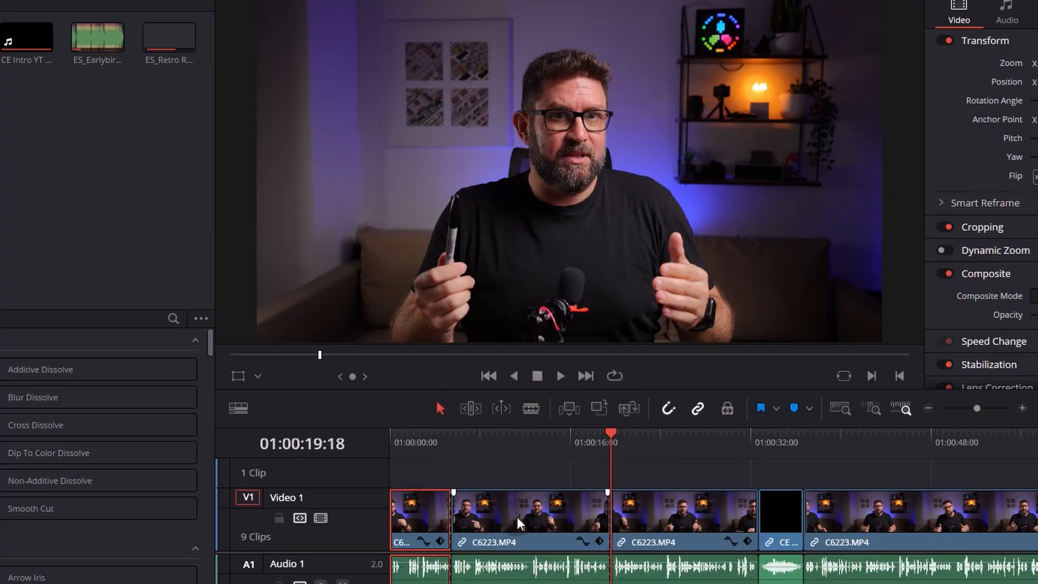
left_click(530, 520)
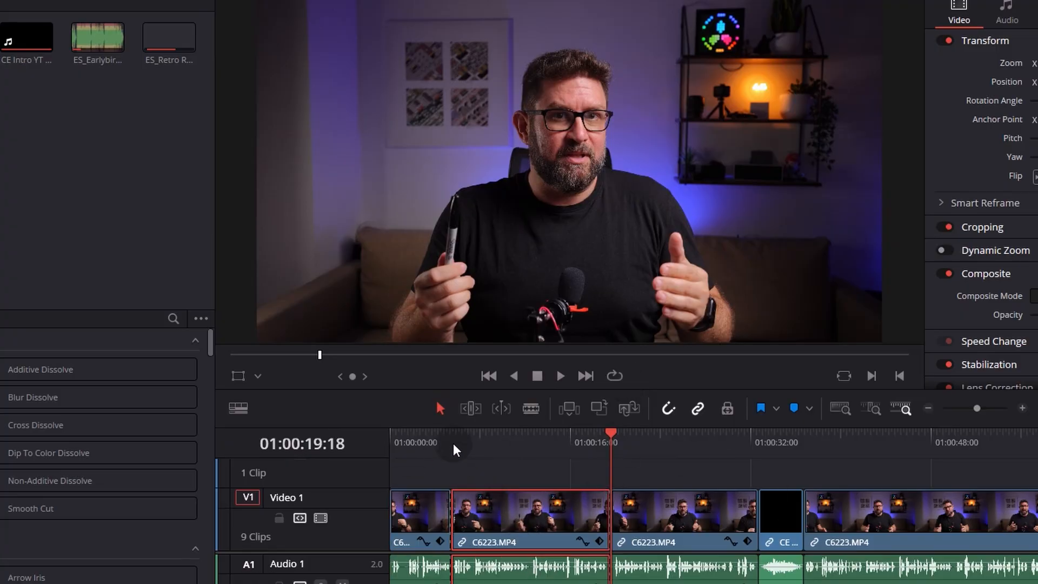
left_click(452, 441)
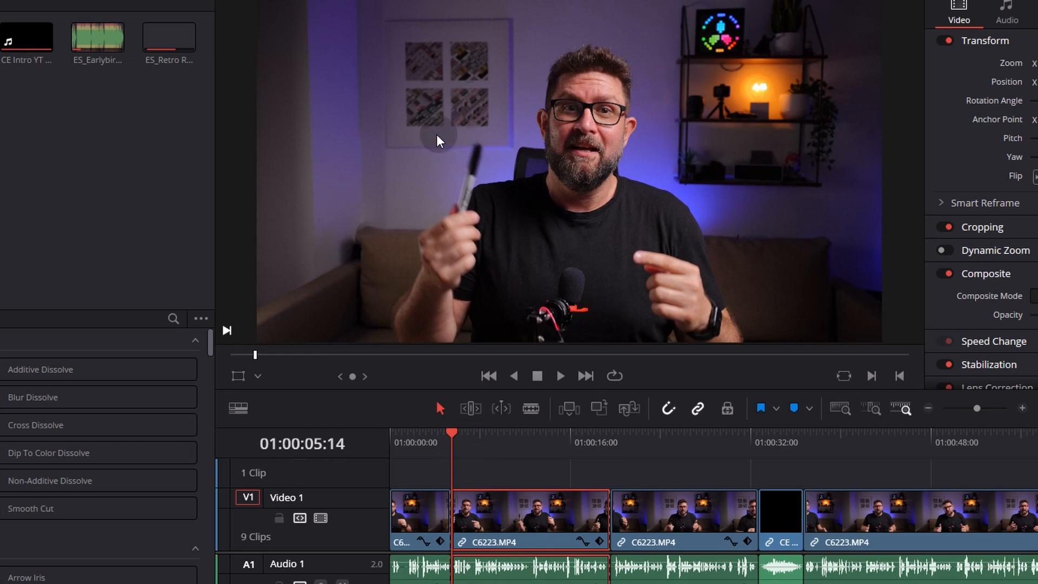
mouse_move(442, 158)
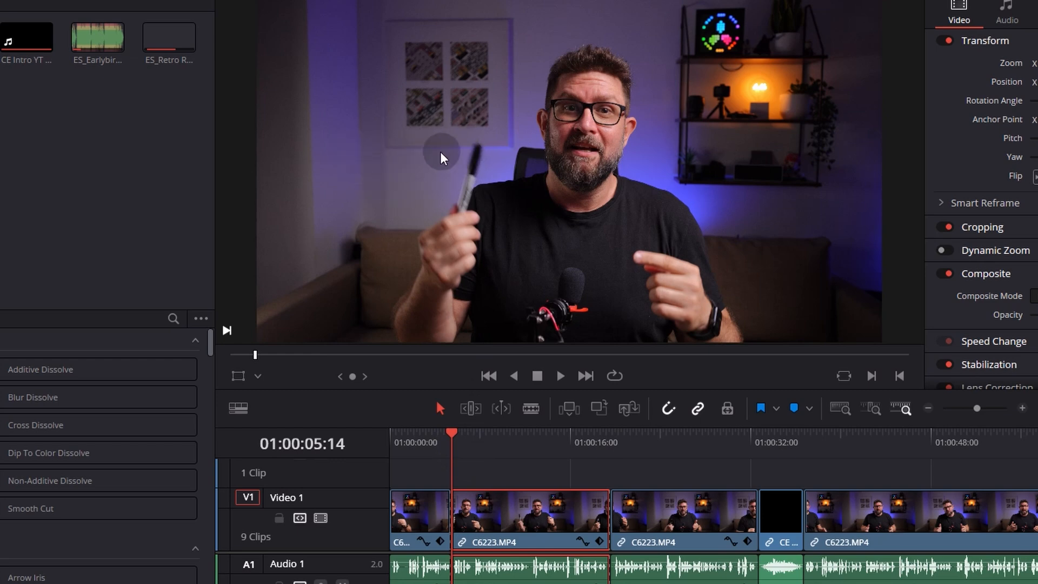
left_click_drag(451, 433, 608, 433)
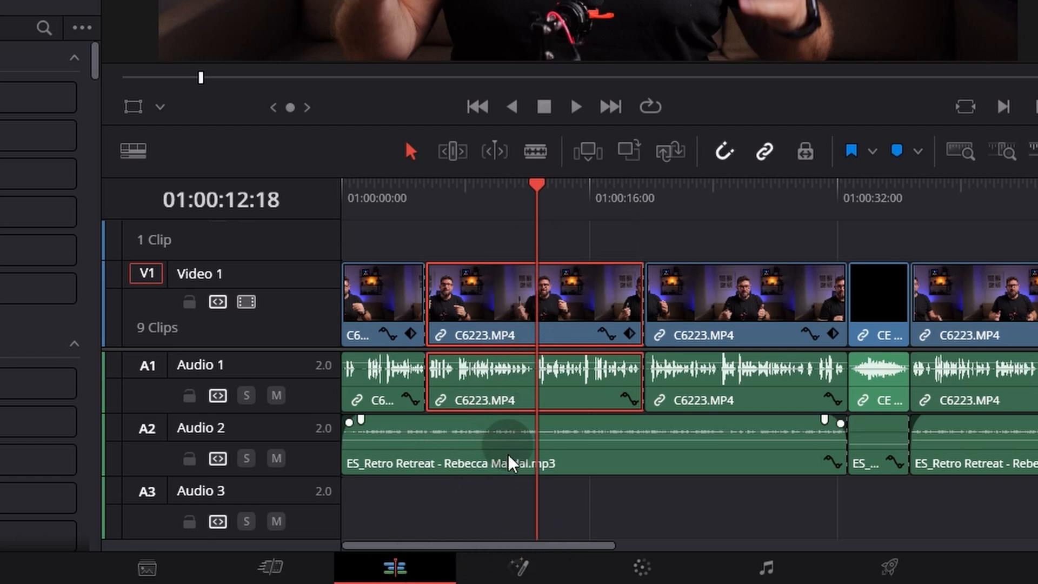
Open the pen-section clip on the Fusion page and select its MediaIn1 node
left_click(519, 575)
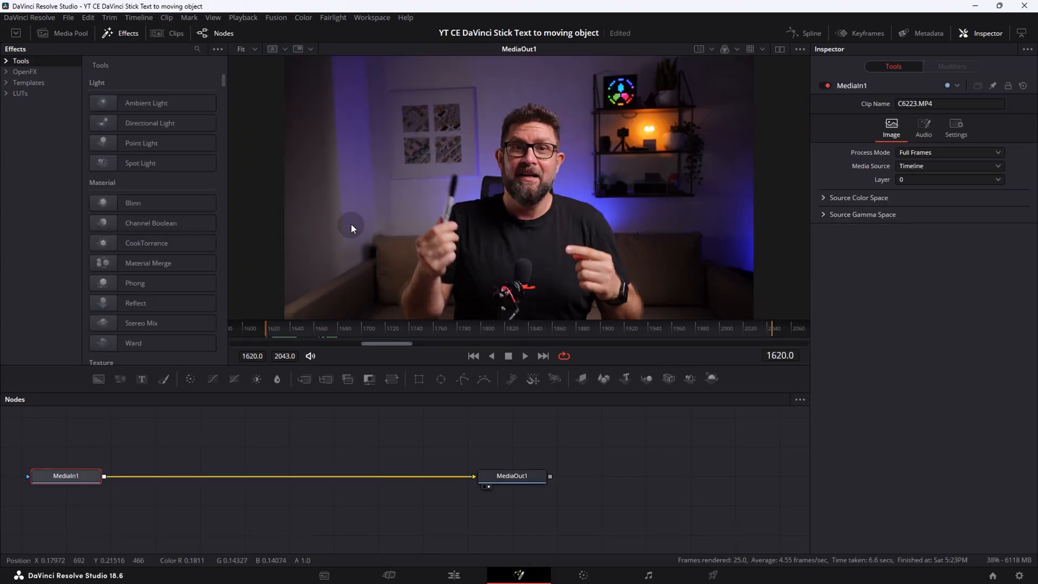
mouse_move(542, 157)
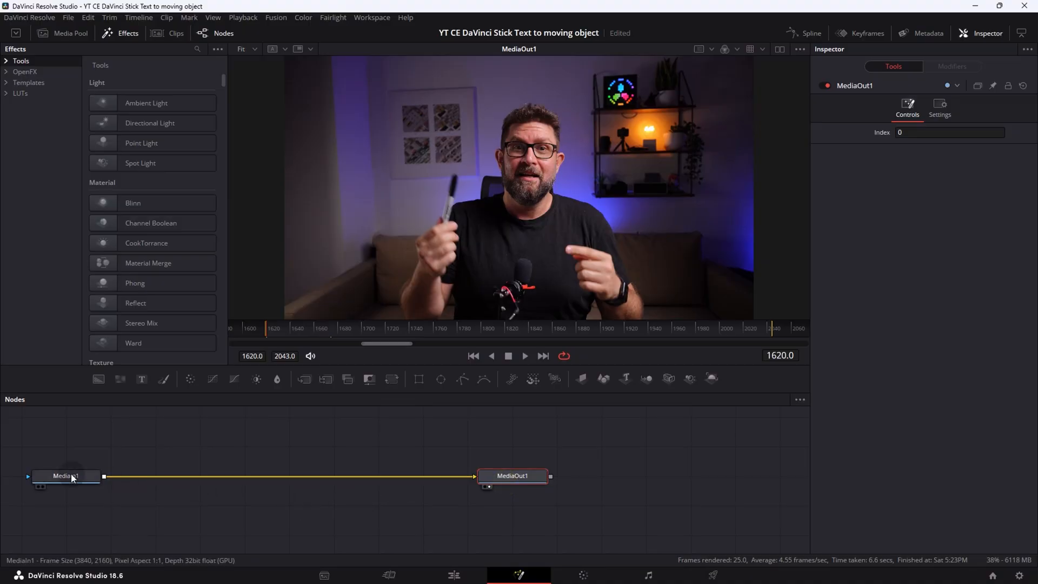
left_click(65, 475)
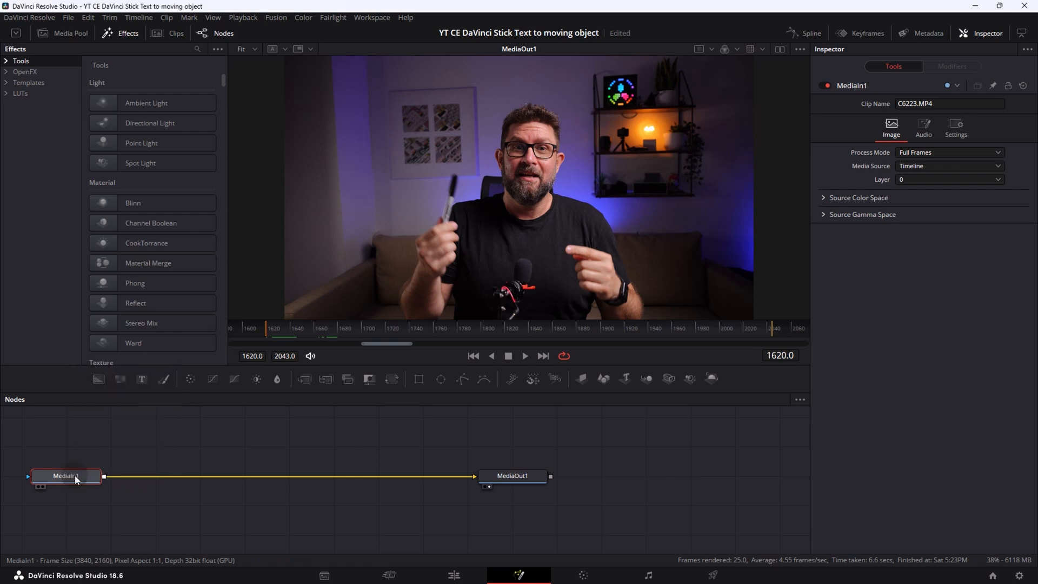
Add a Tracker node through tool search and place it between MediaIn1 and MediaOut1
key("shift+space")
type("tracker")
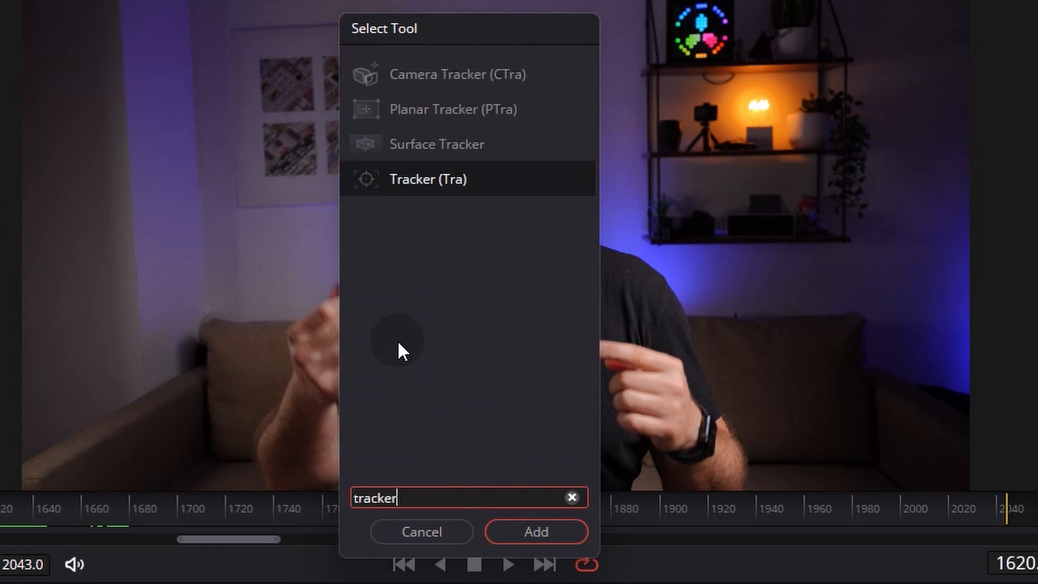
mouse_move(411, 191)
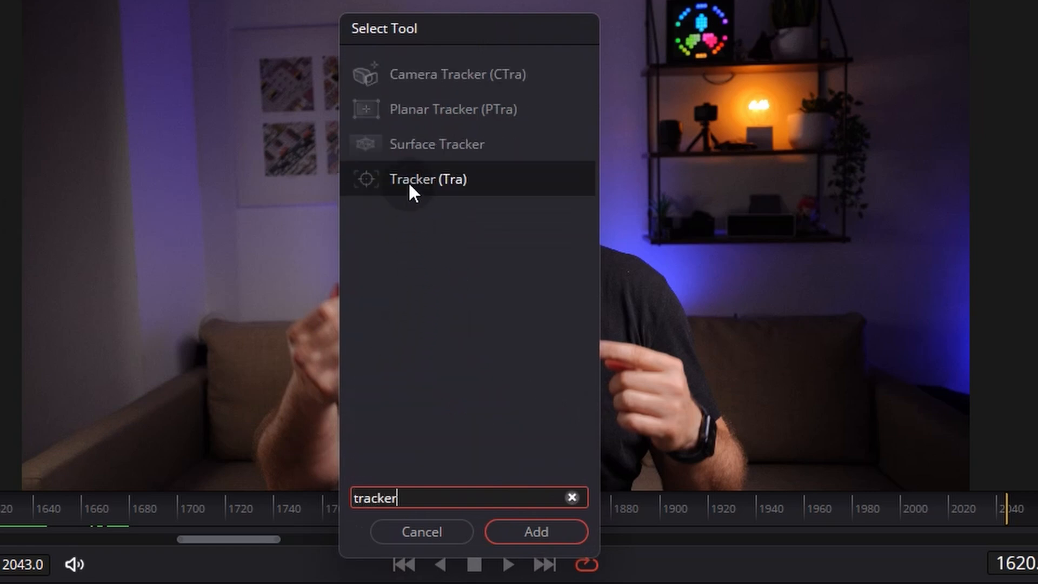
mouse_move(536, 531)
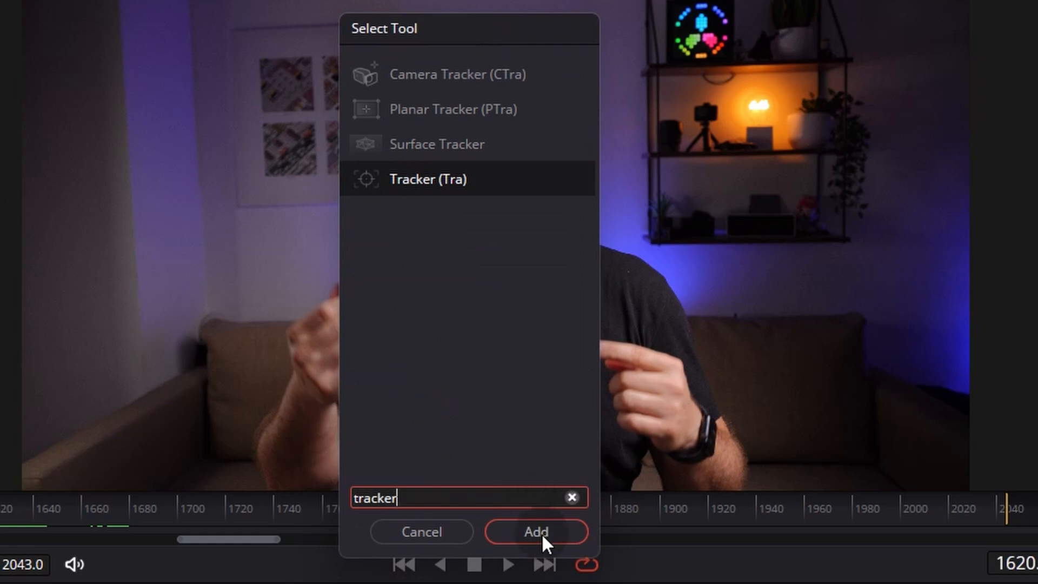
left_click(536, 531)
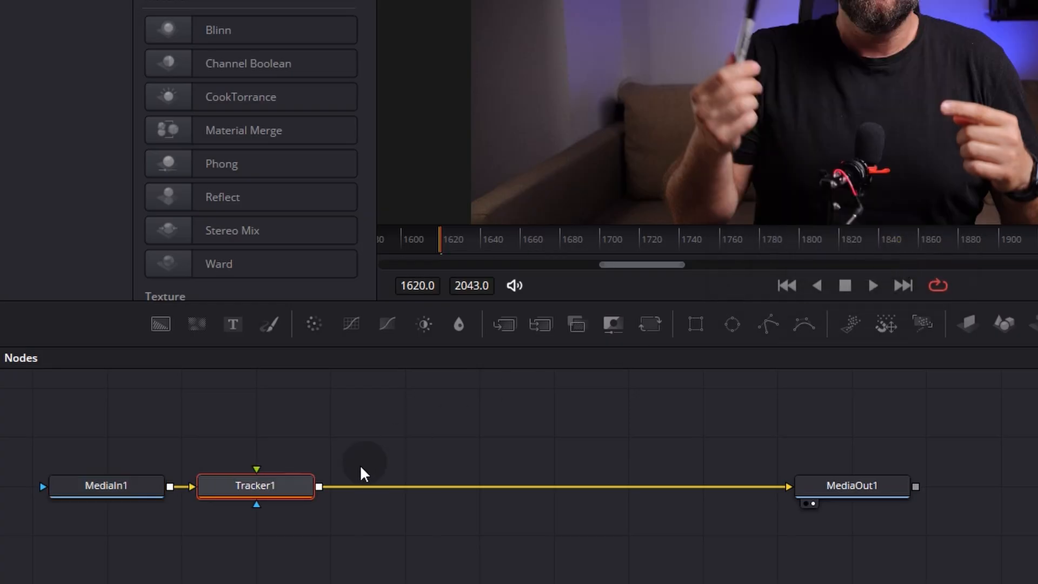
left_click_drag(255, 486, 461, 485)
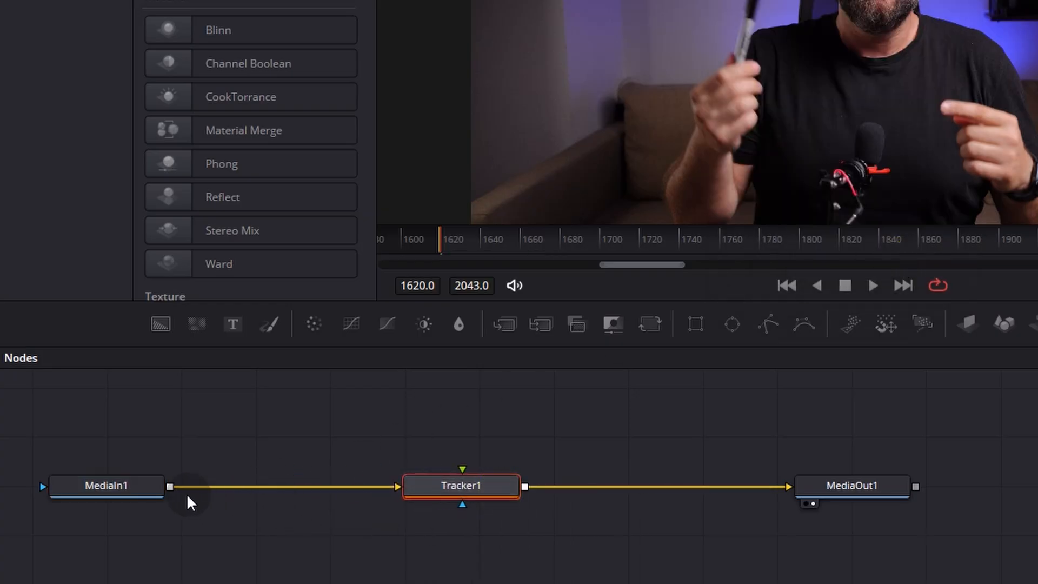
left_click(106, 486)
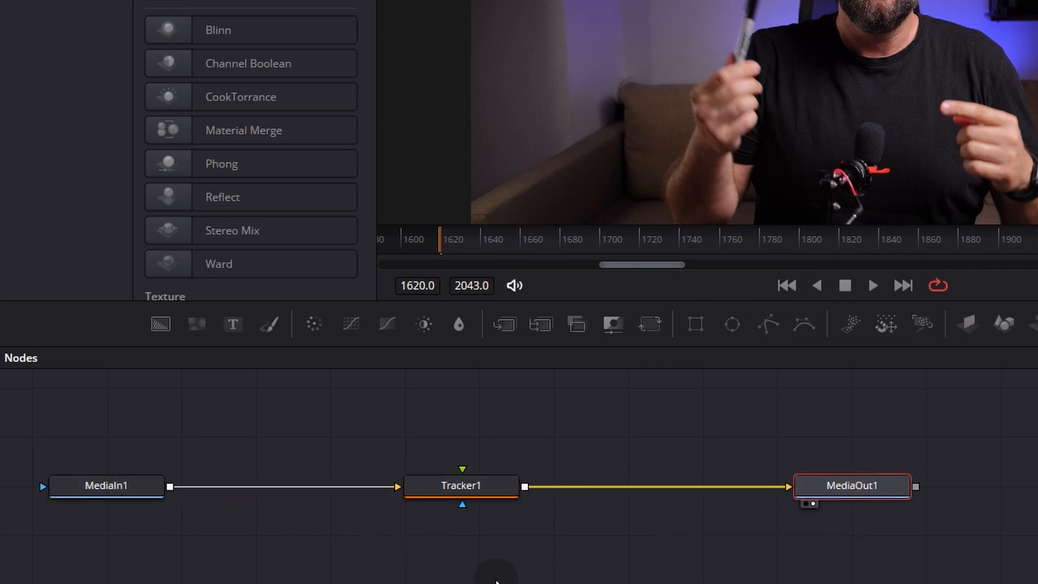
left_click(461, 484)
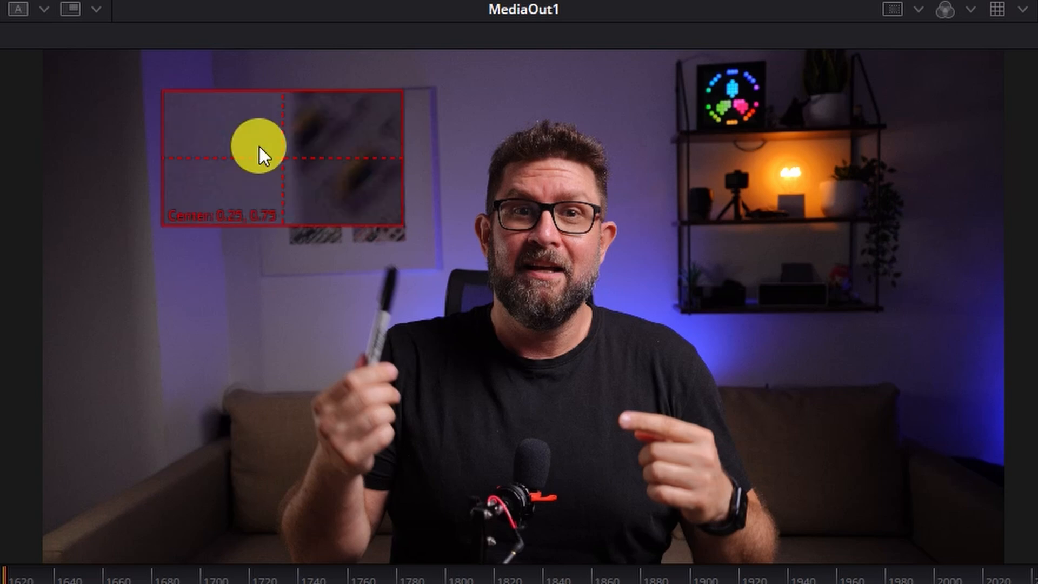
Drag Tracker1's pattern box from the top-left of the viewer onto the pen tip
left_click_drag(254, 144, 300, 161)
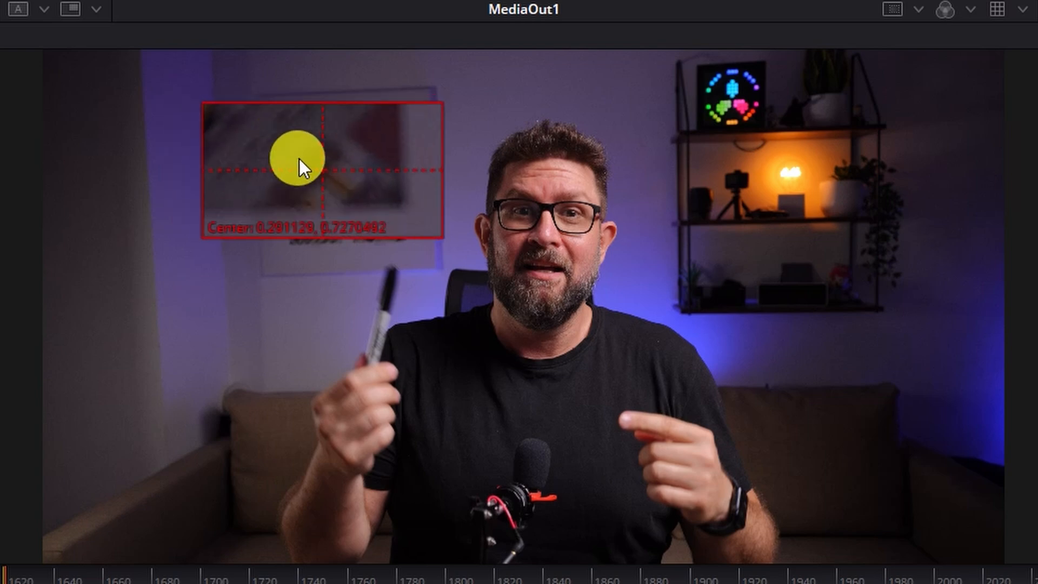
left_click_drag(300, 163, 348, 275)
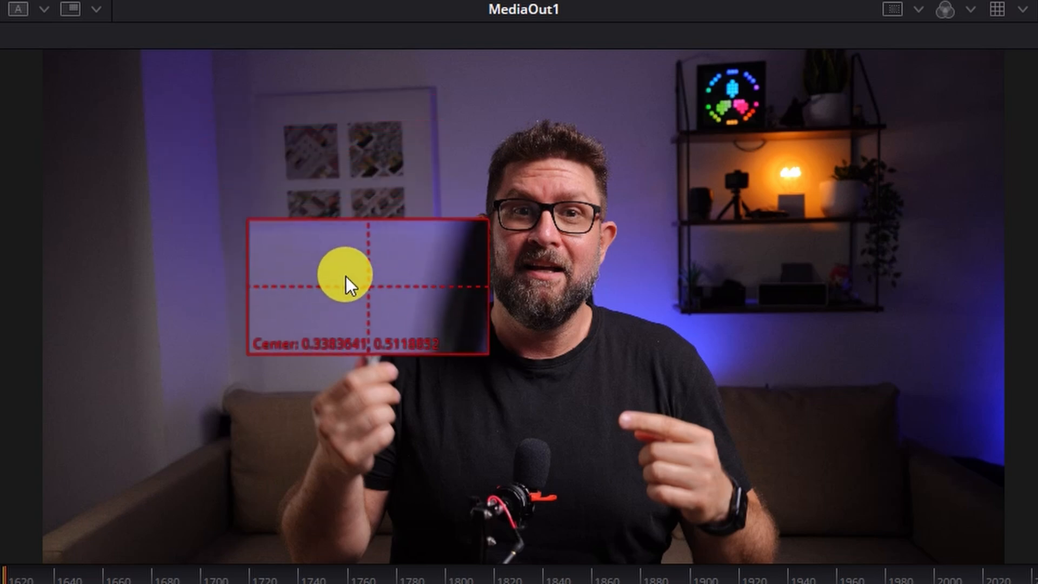
left_click_drag(348, 274, 369, 254)
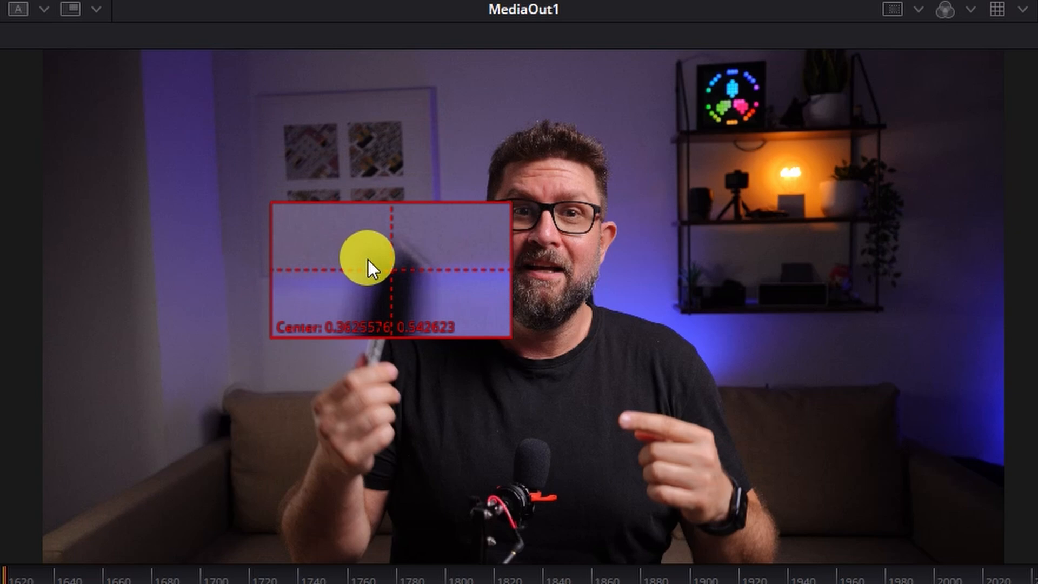
left_click_drag(367, 258, 367, 258)
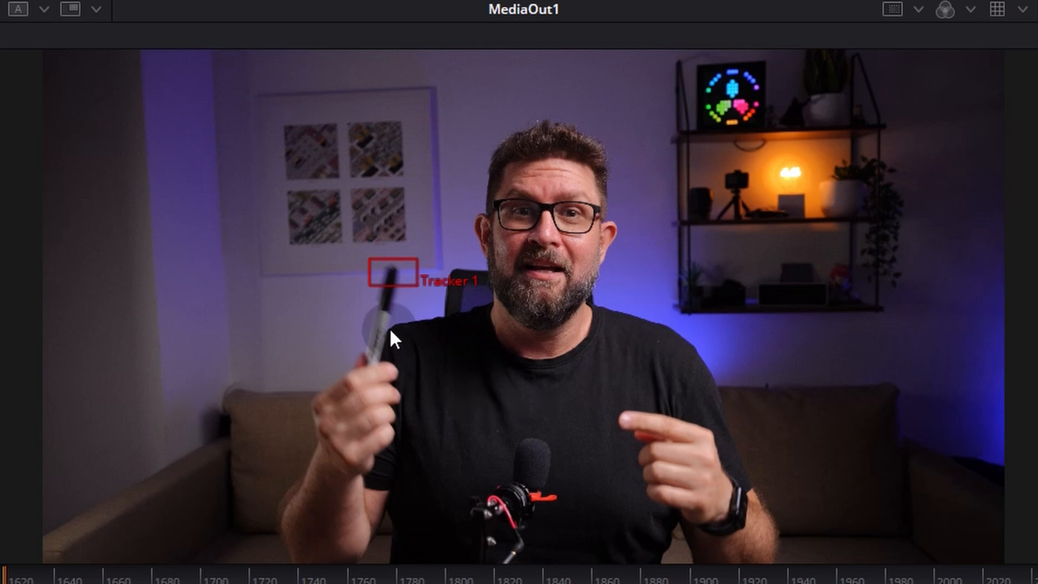
mouse_move(185, 344)
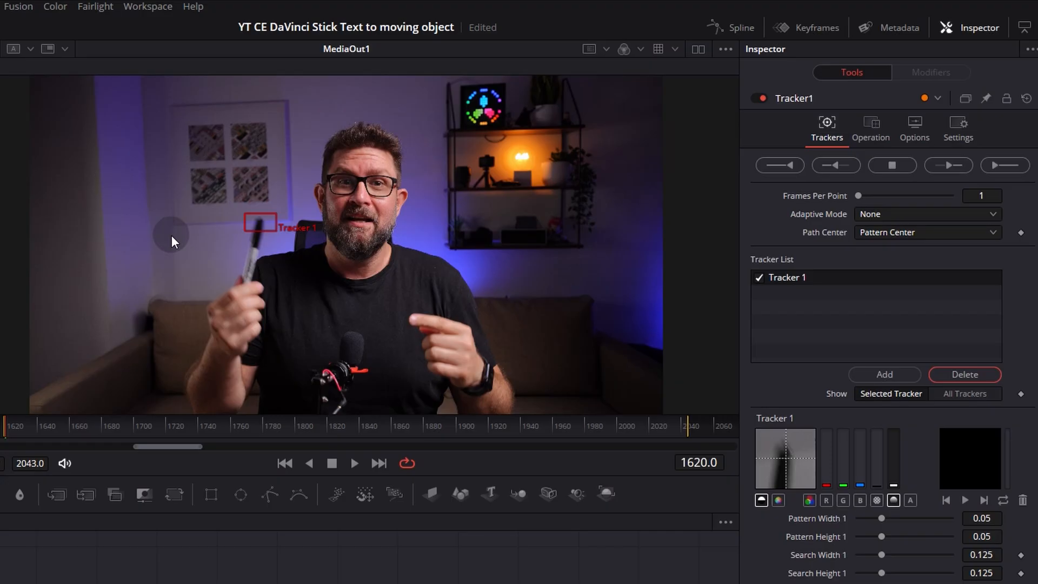
mouse_move(167, 215)
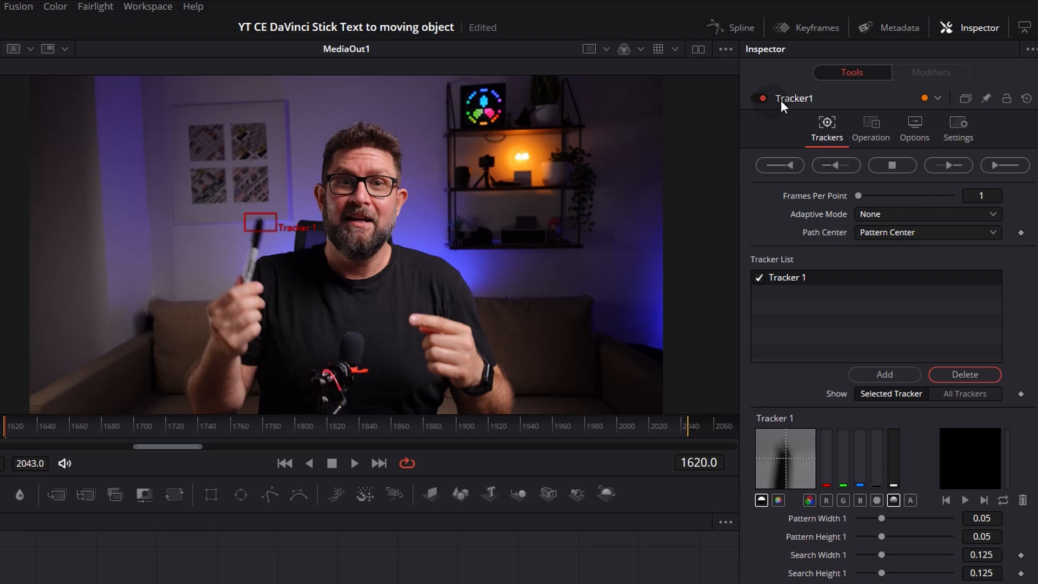
mouse_move(787, 62)
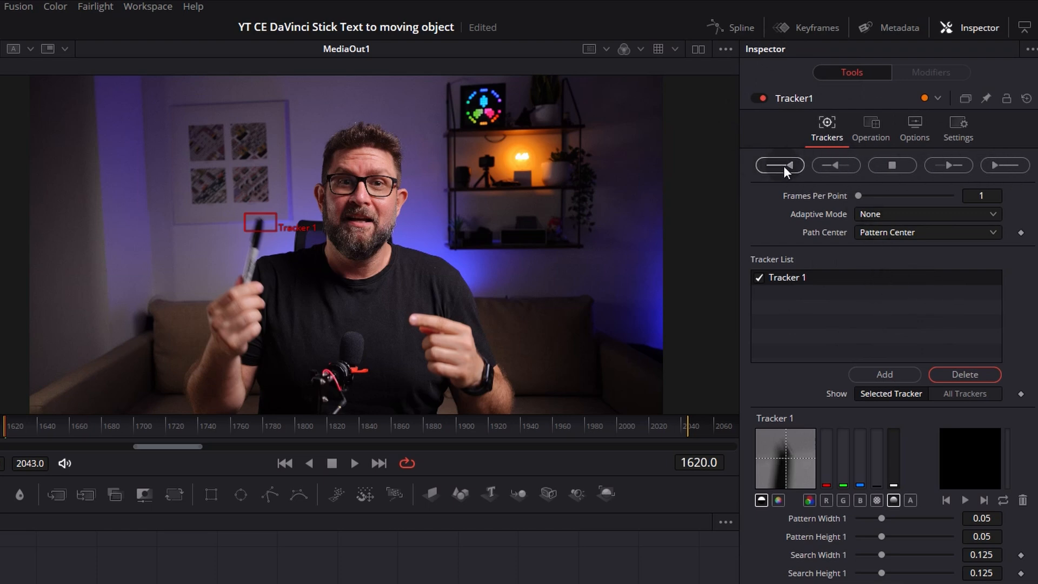
mouse_move(891, 165)
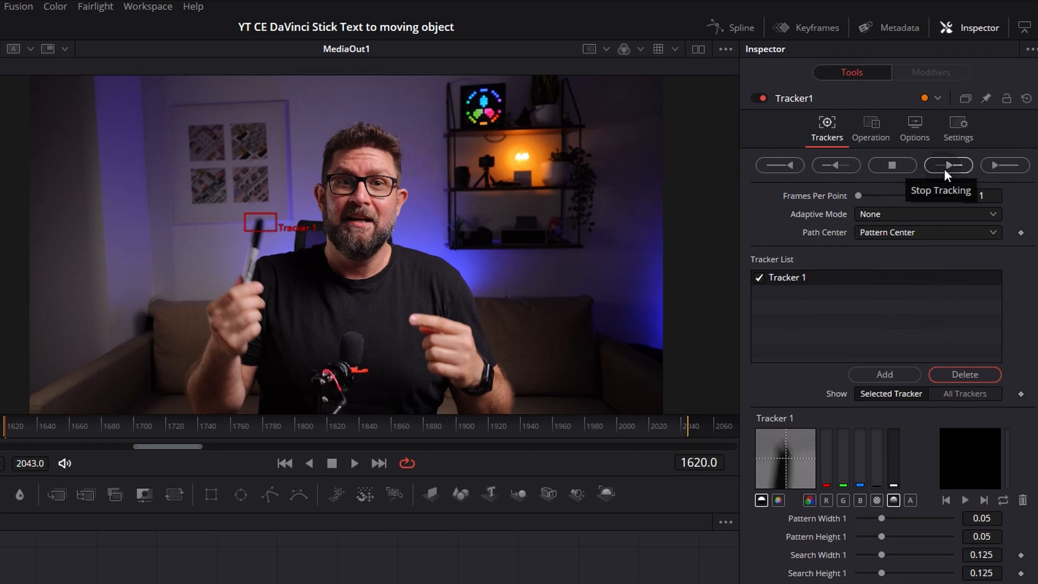
mouse_move(947, 164)
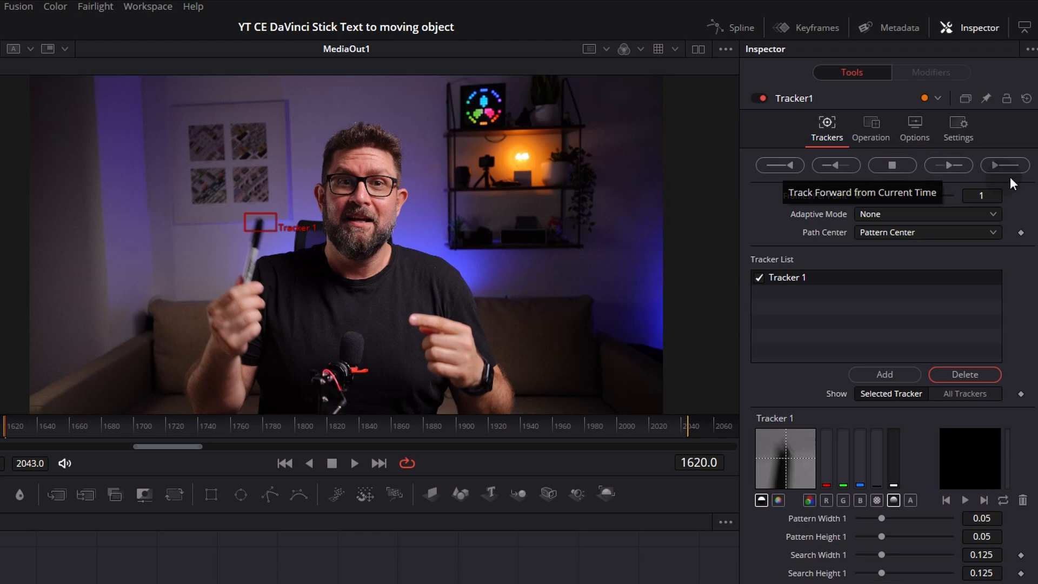
mouse_move(1002, 164)
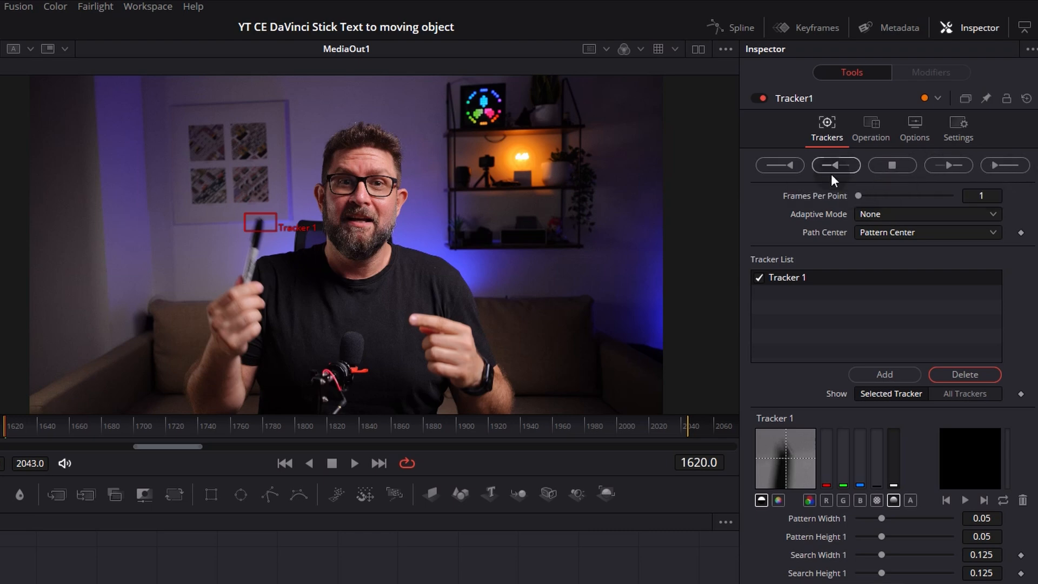
mouse_move(836, 165)
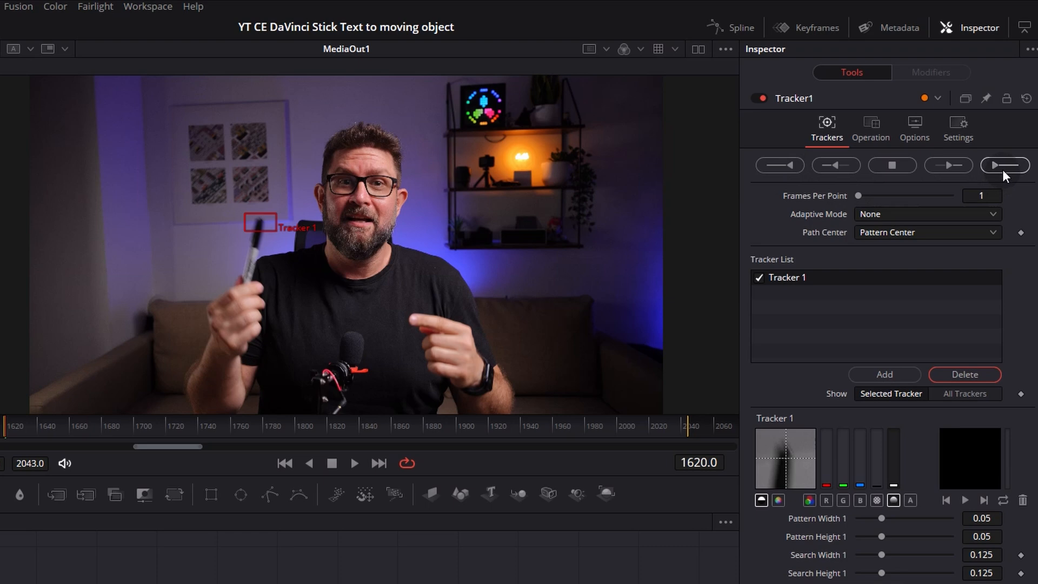
mouse_move(1003, 165)
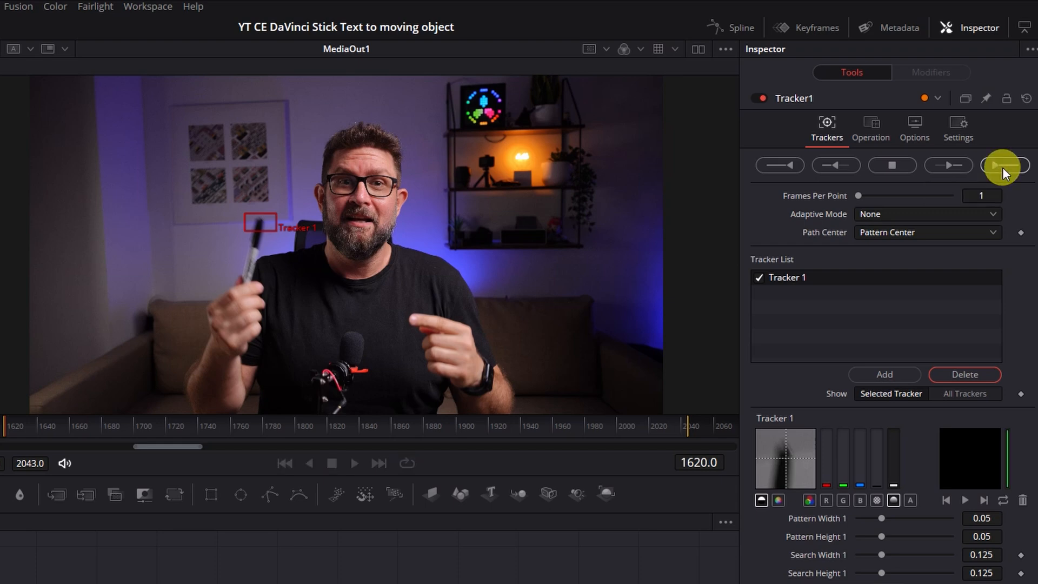
Run Track Forward from Current Time so Tracker1 follows the pen across frames 1620–2043
left_click(1003, 165)
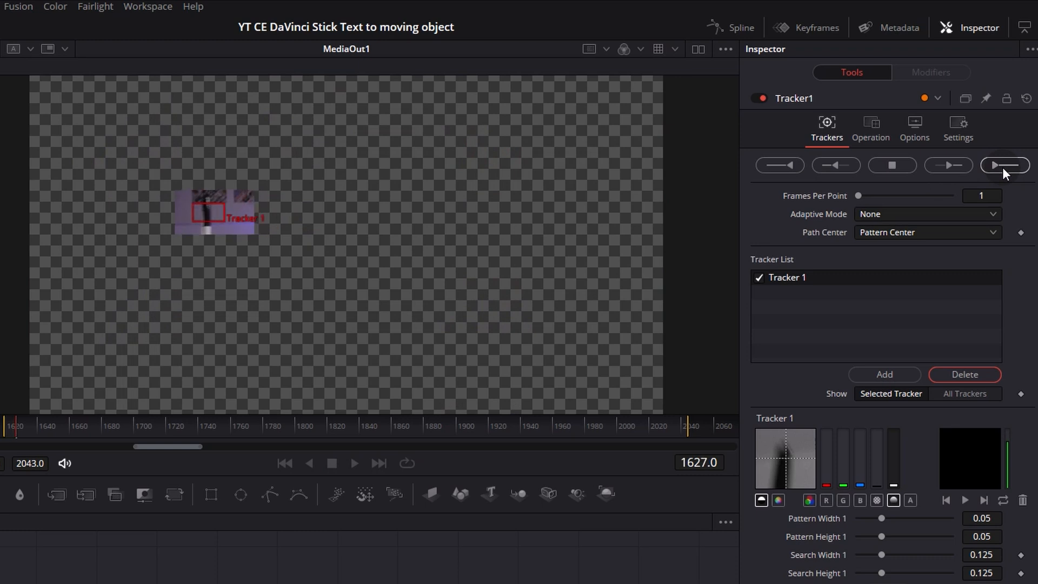
left_click(1004, 165)
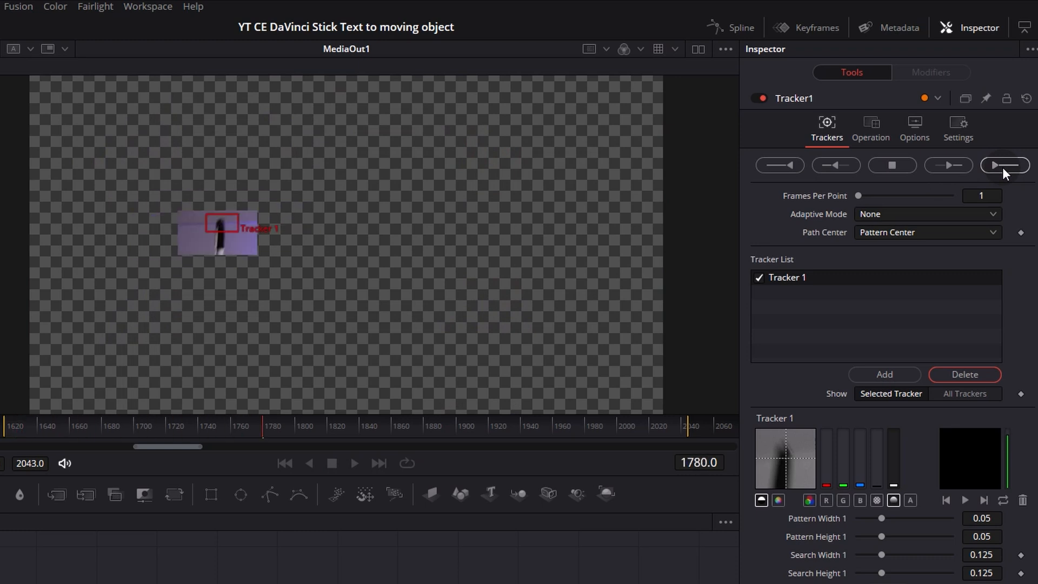
left_click(1003, 166)
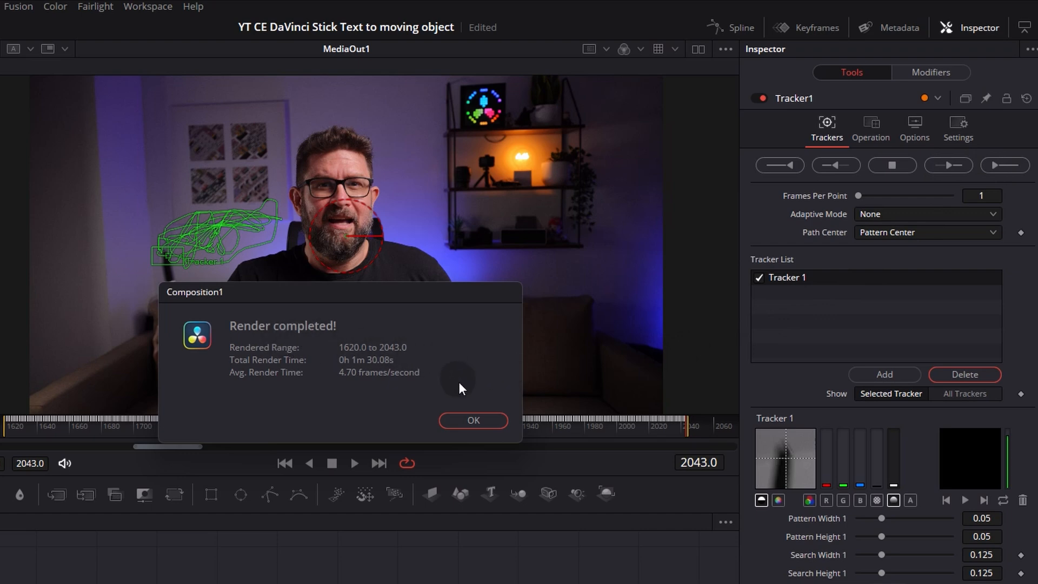
Dismiss the Render completed notice and scrub the clip to review Tracker1's green path
left_click(472, 420)
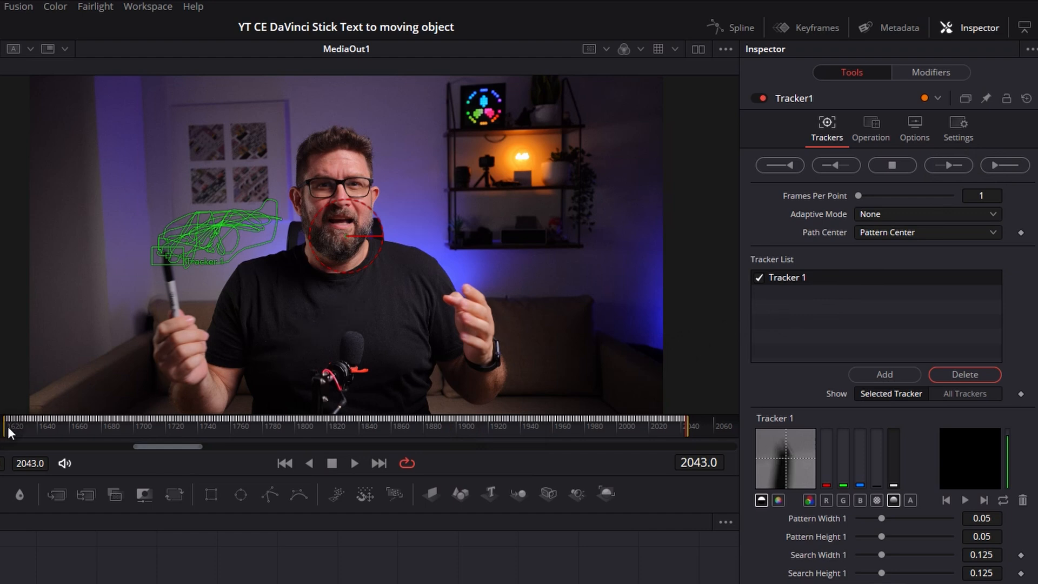
left_click(73, 432)
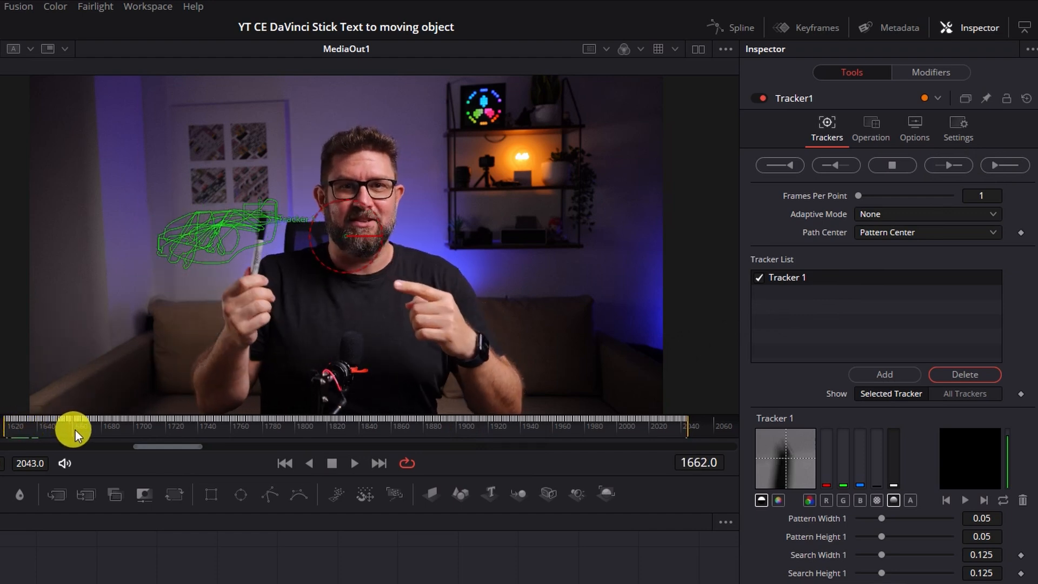
left_click_drag(73, 434, 125, 436)
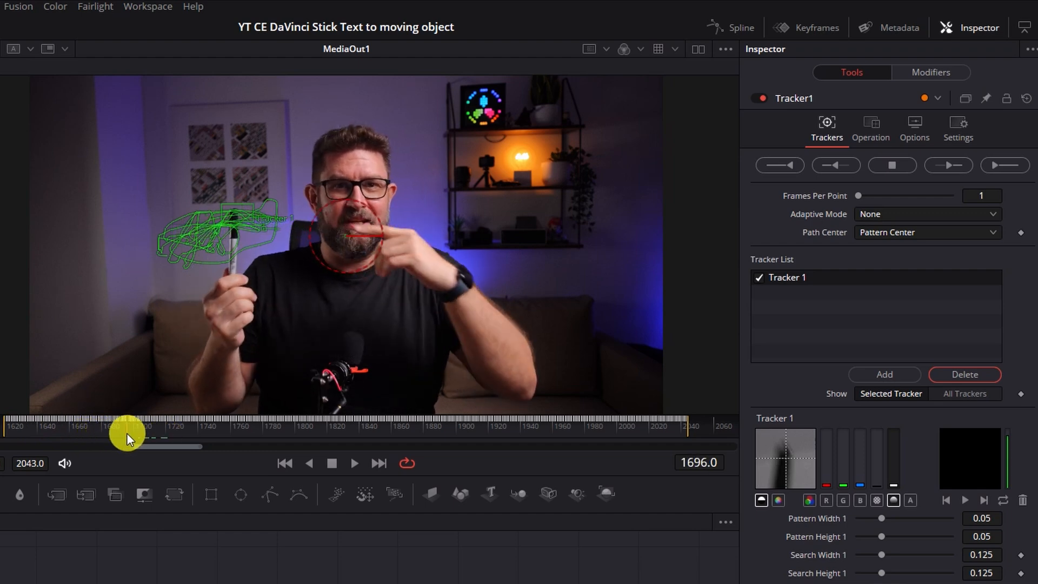
left_click_drag(129, 424, 8, 423)
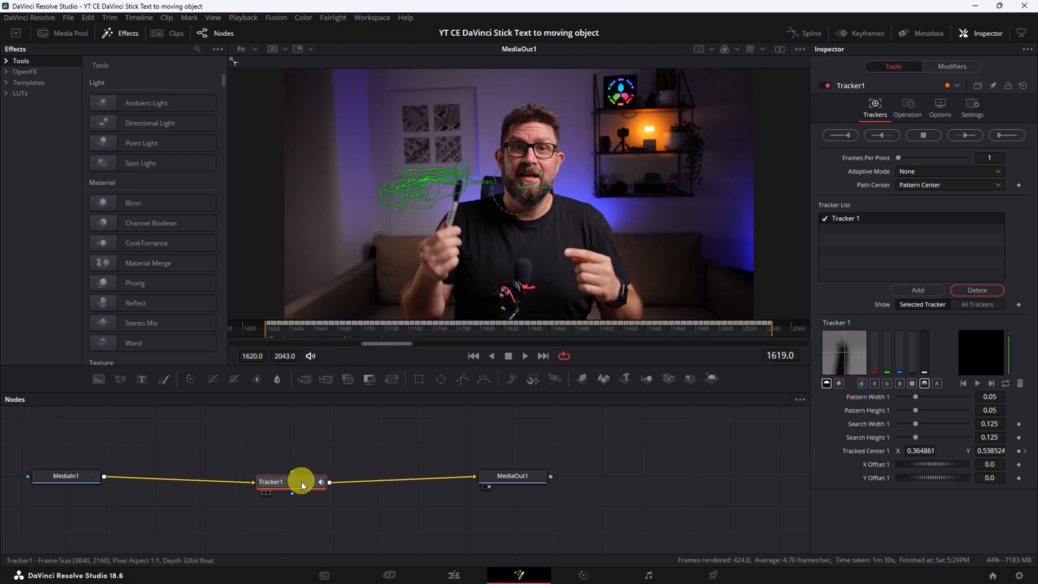
With Tracker1 selected, add a Text1 node and type MARKER as its text
left_click(512, 478)
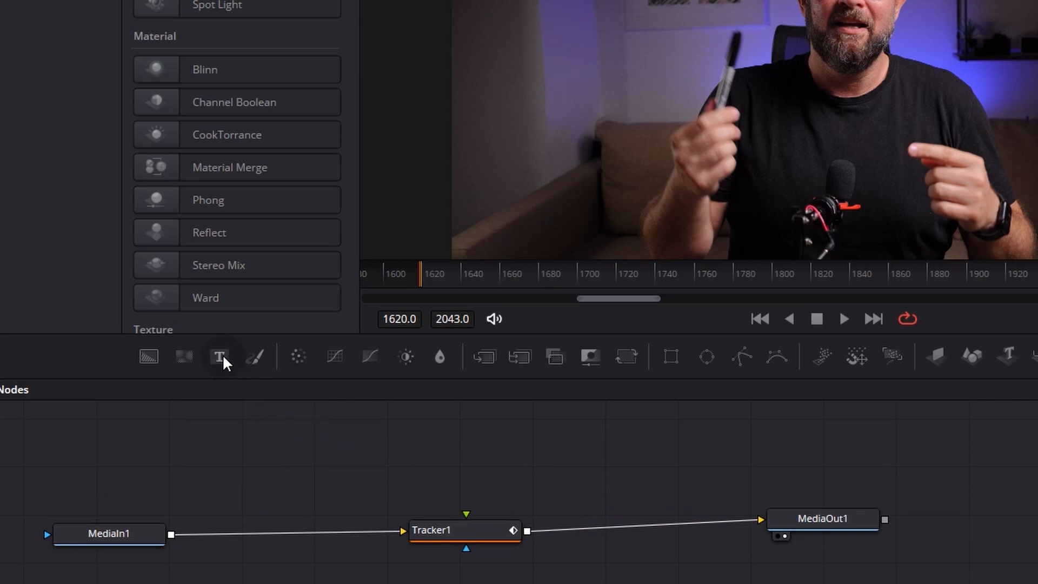
mouse_move(219, 356)
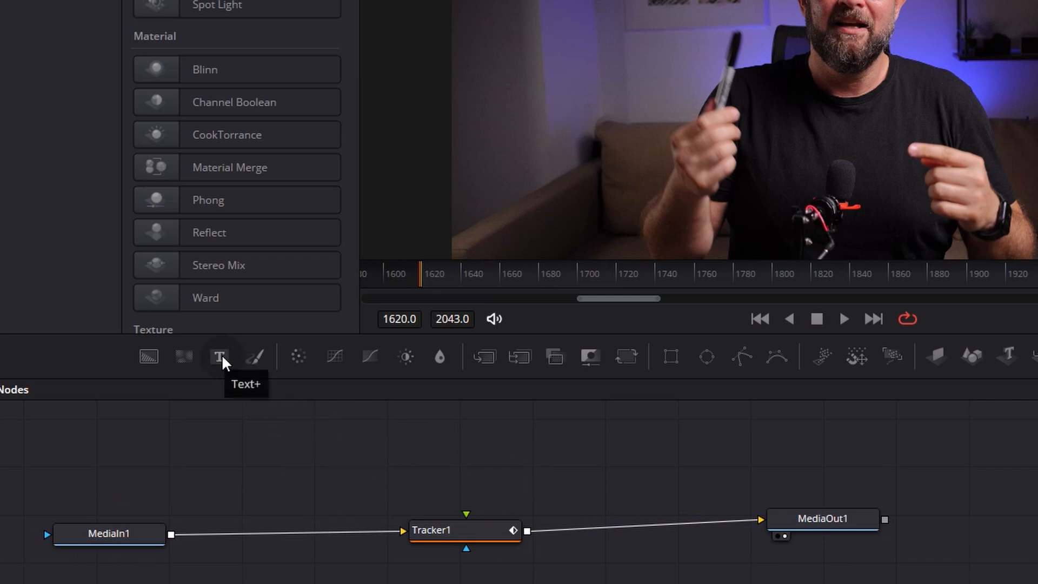
left_click(219, 356)
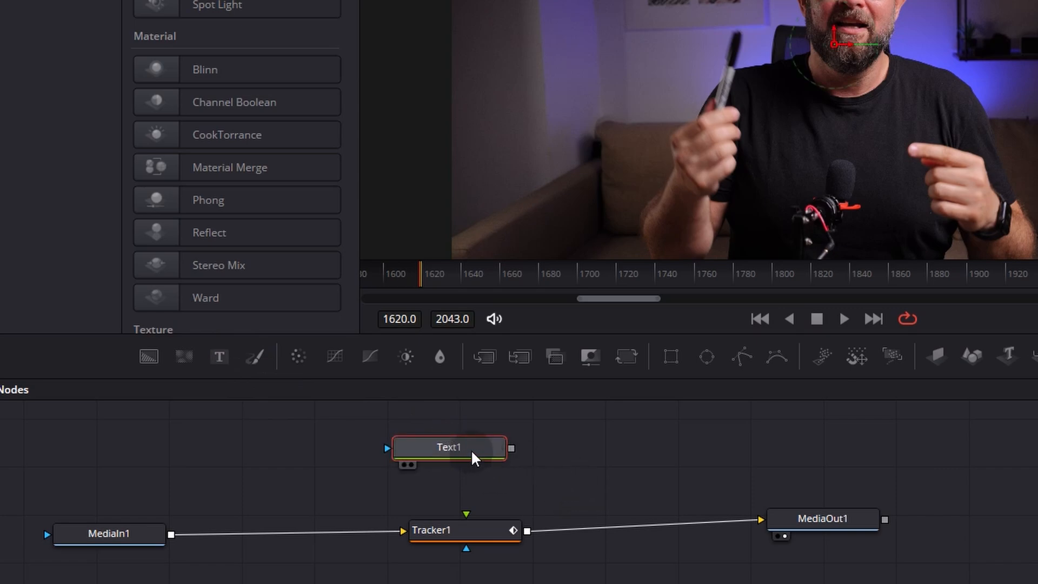
left_click(449, 447)
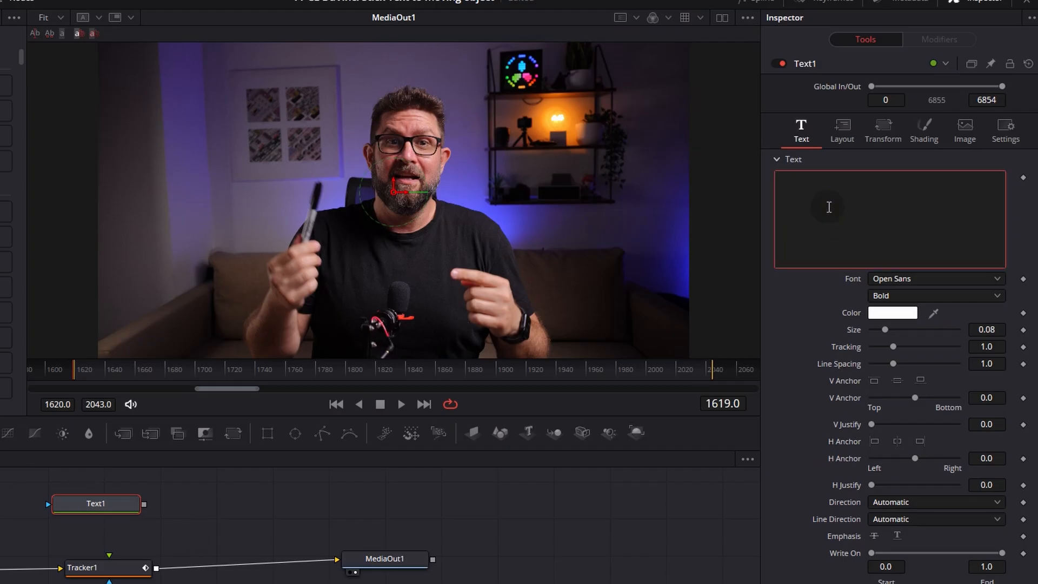
type("MARK")
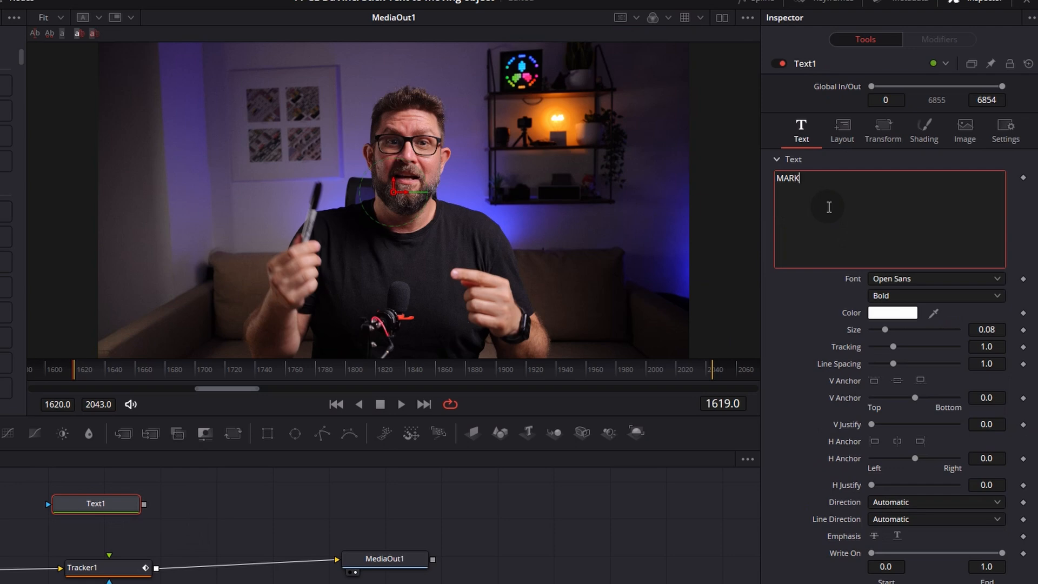
type("ER")
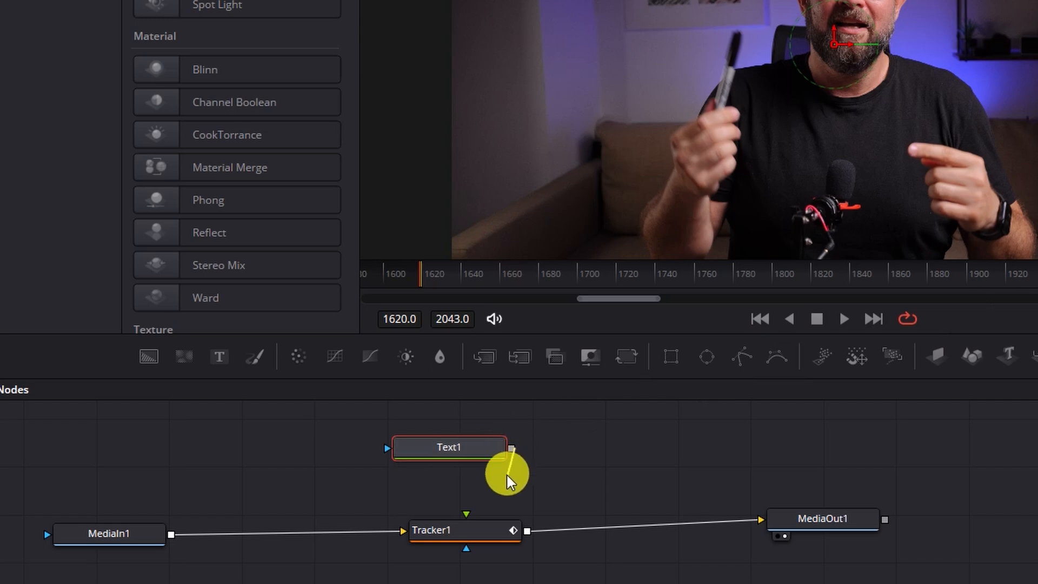
Wire Text1's output into Tracker1's green foreground input and select Tracker1
left_click_drag(511, 450, 465, 516)
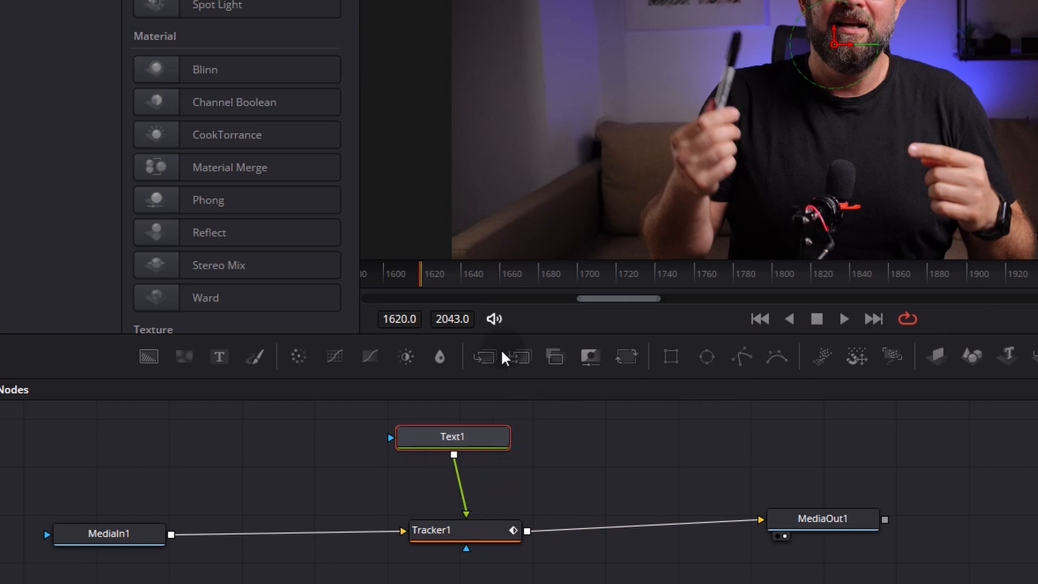
left_click(463, 529)
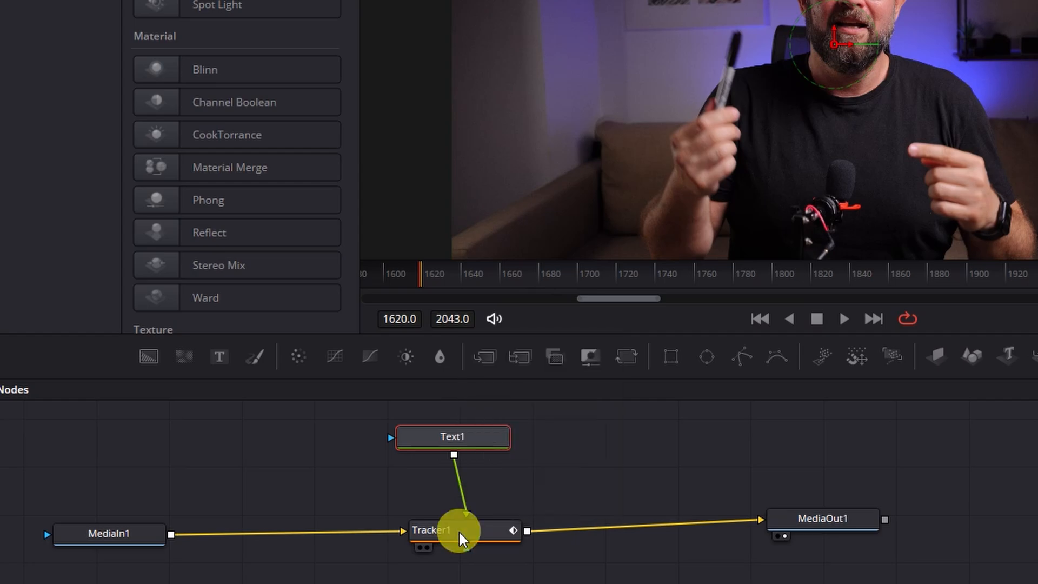
Load Tracker1 in the viewer and set its Operation to Match Move
double_click(430, 530)
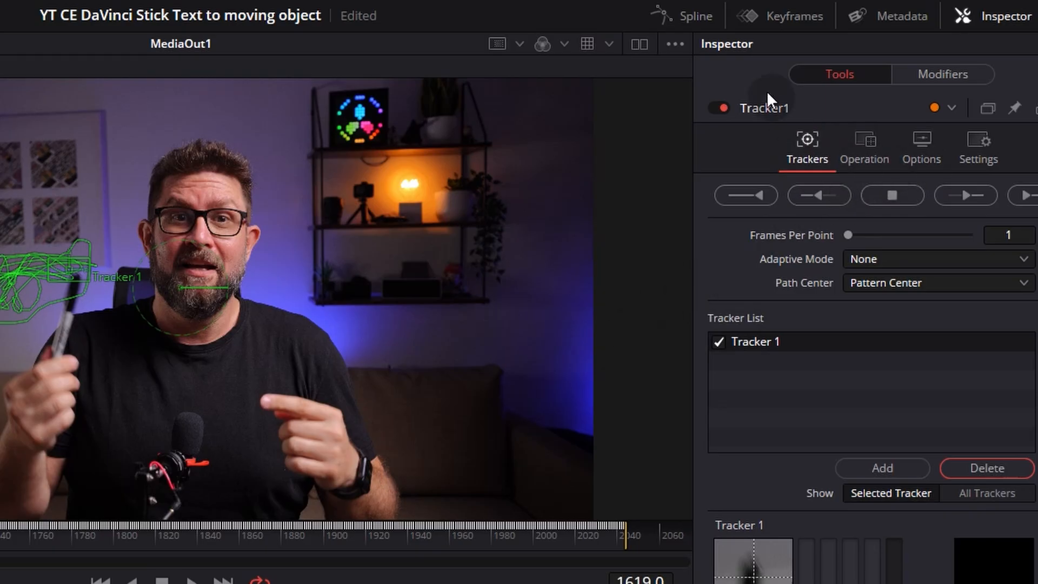
mouse_move(864, 148)
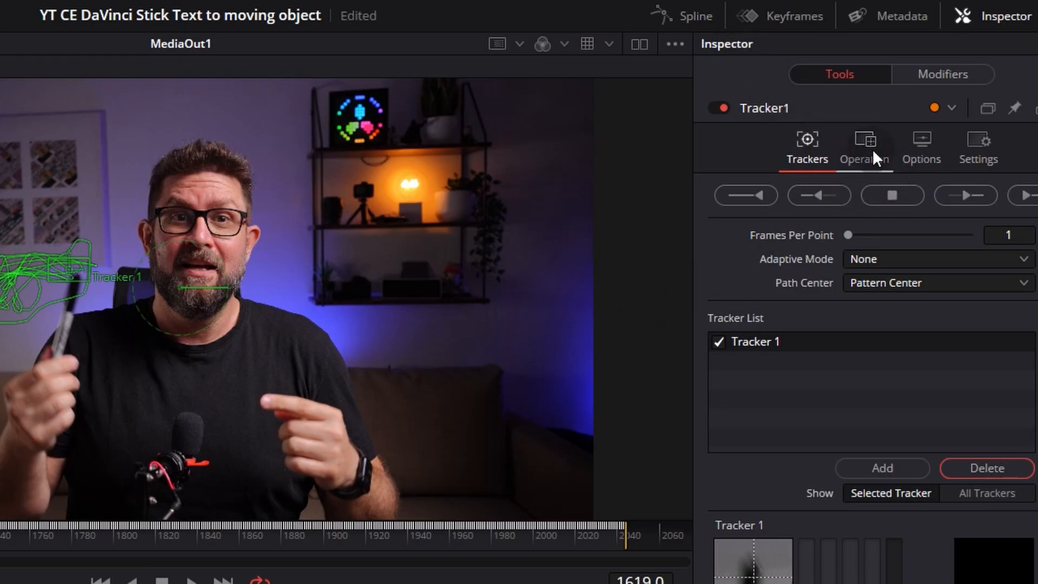
left_click(863, 147)
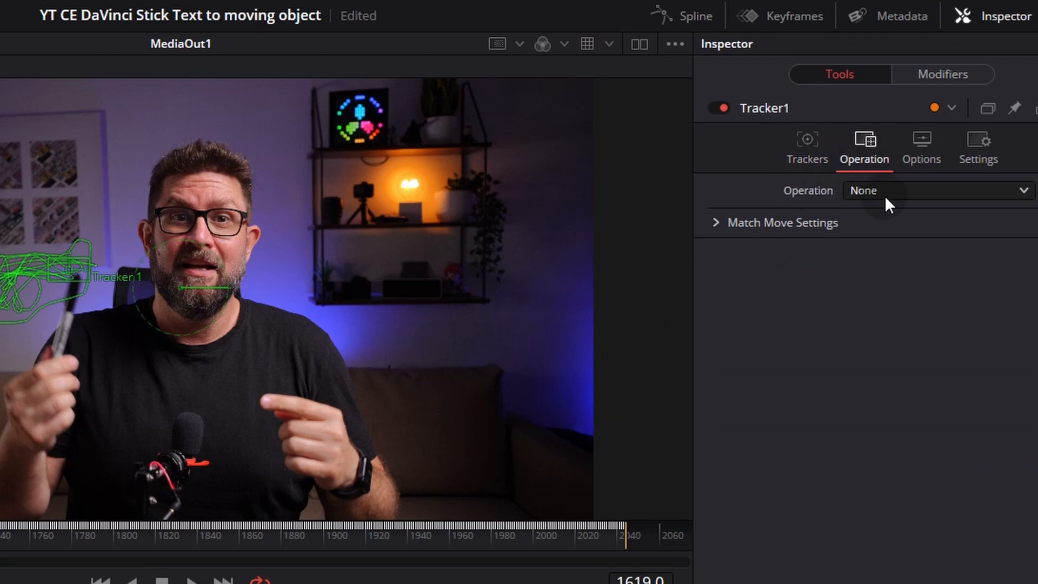
left_click(934, 190)
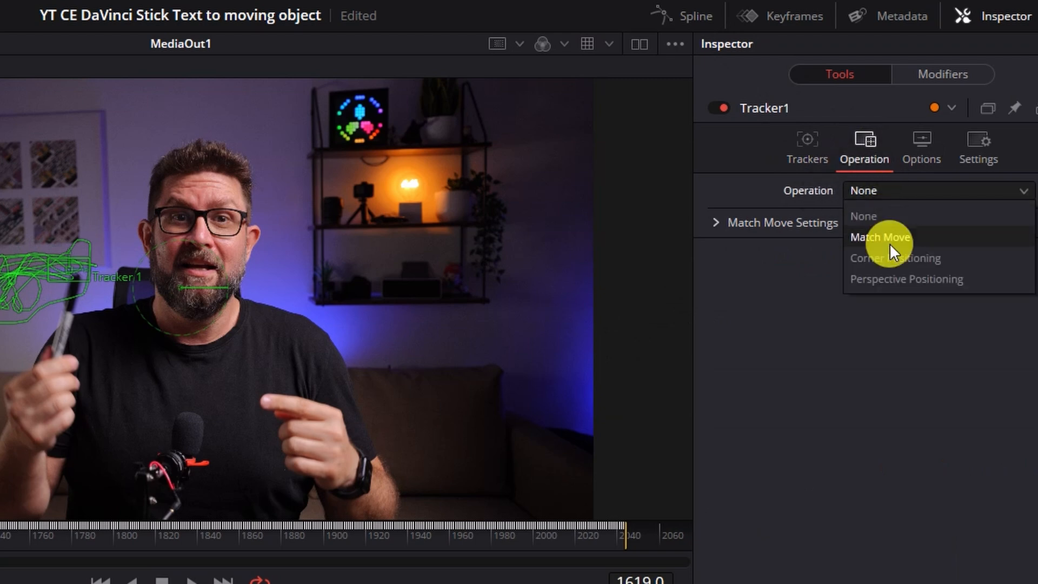
left_click(879, 236)
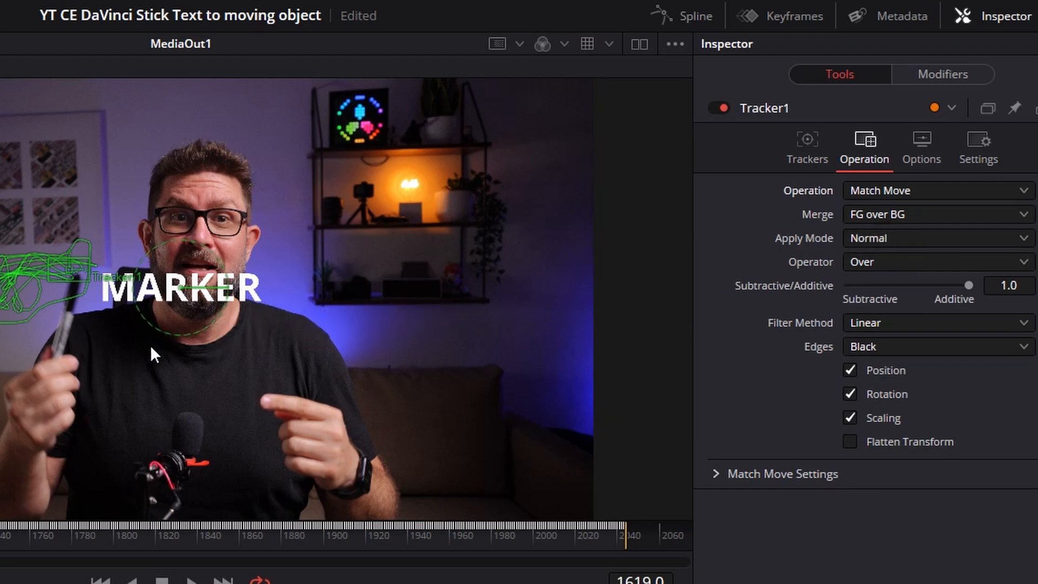
mouse_move(775, 257)
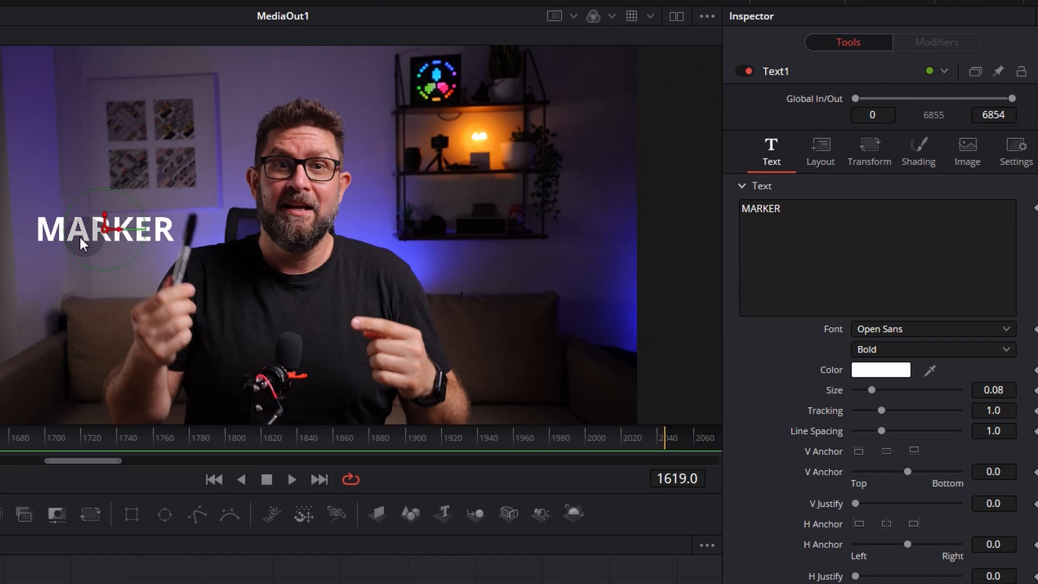
mouse_move(754, 45)
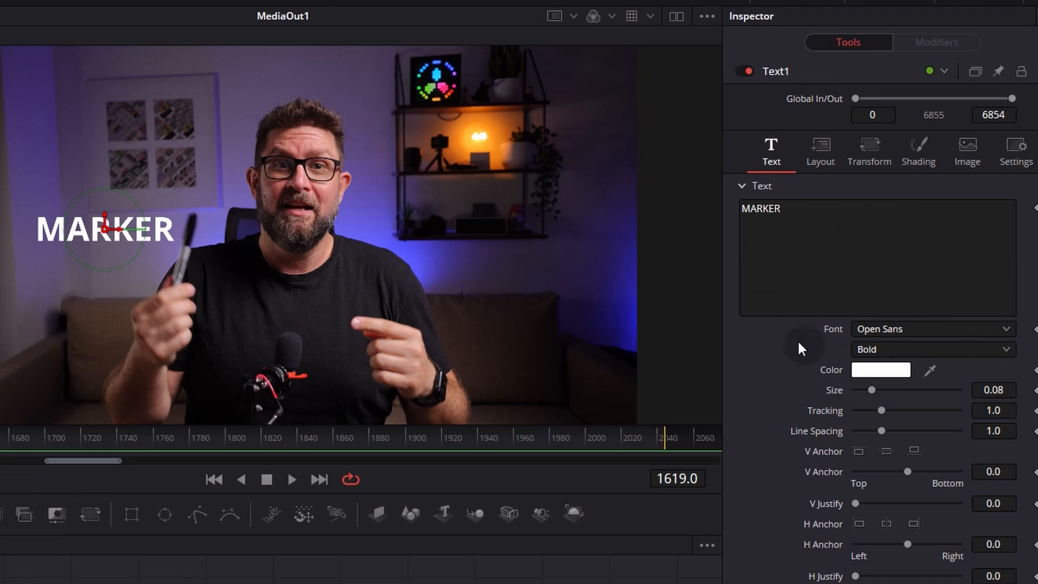
mouse_move(734, 317)
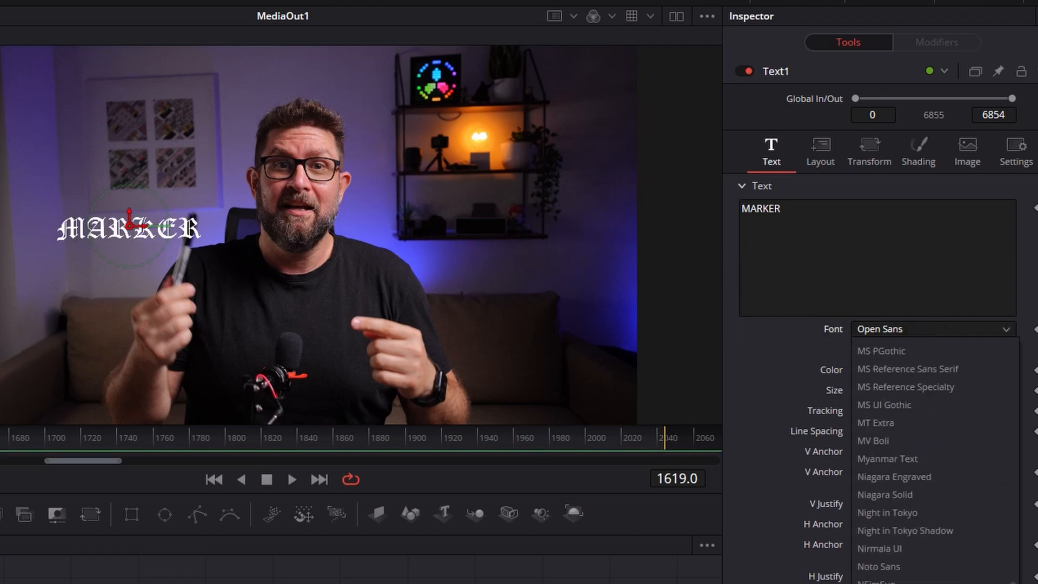
Set the MARKER title's font to Roboto with Medium weight
left_click(934, 328)
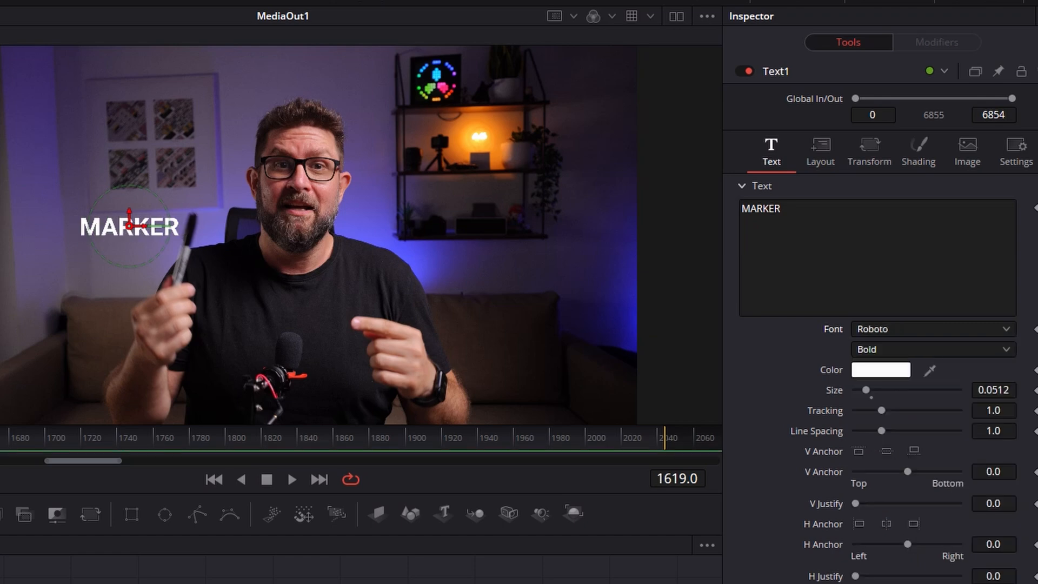
left_click(931, 350)
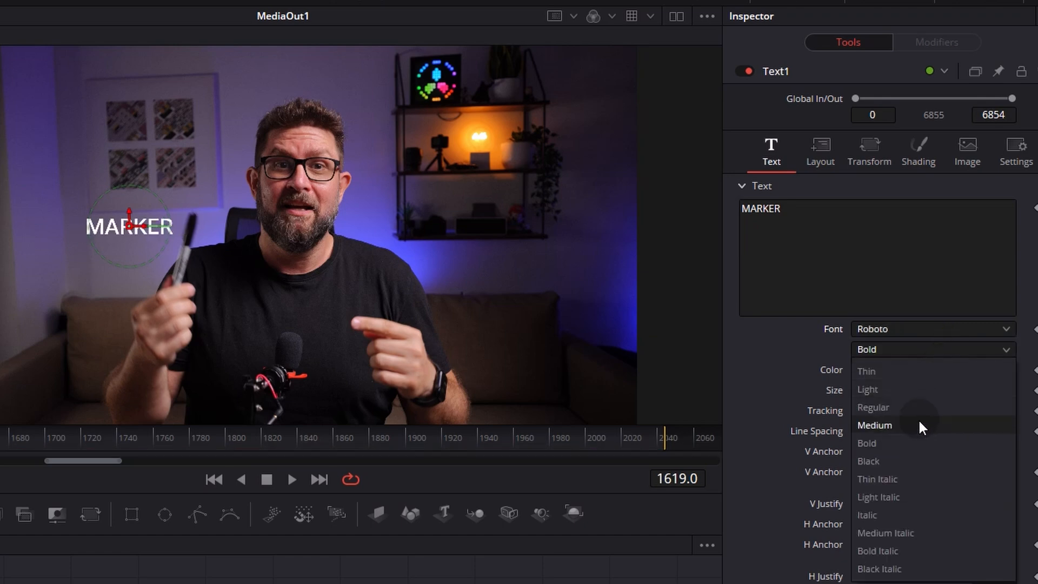
left_click(875, 425)
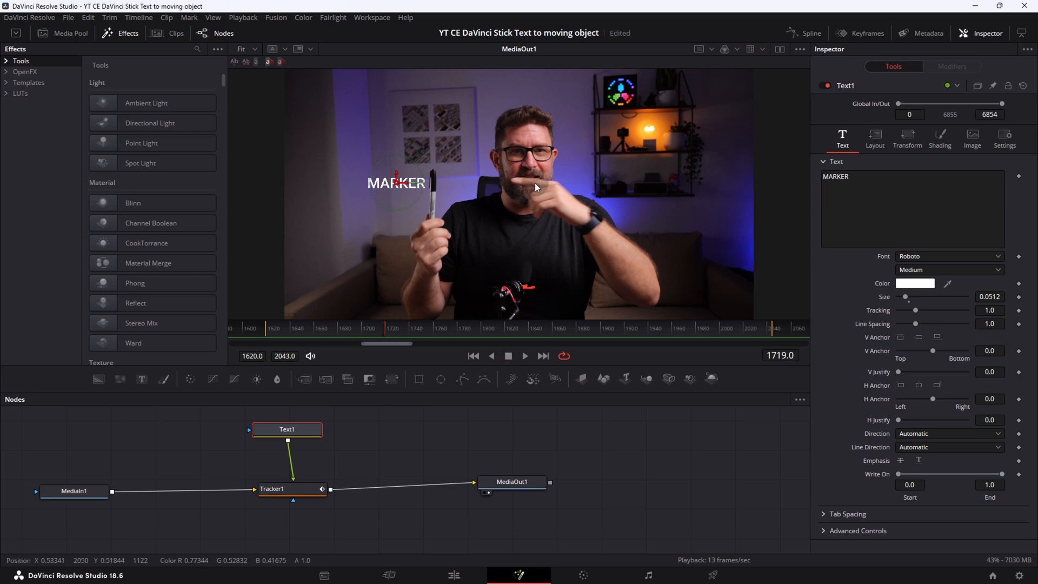
mouse_move(523, 196)
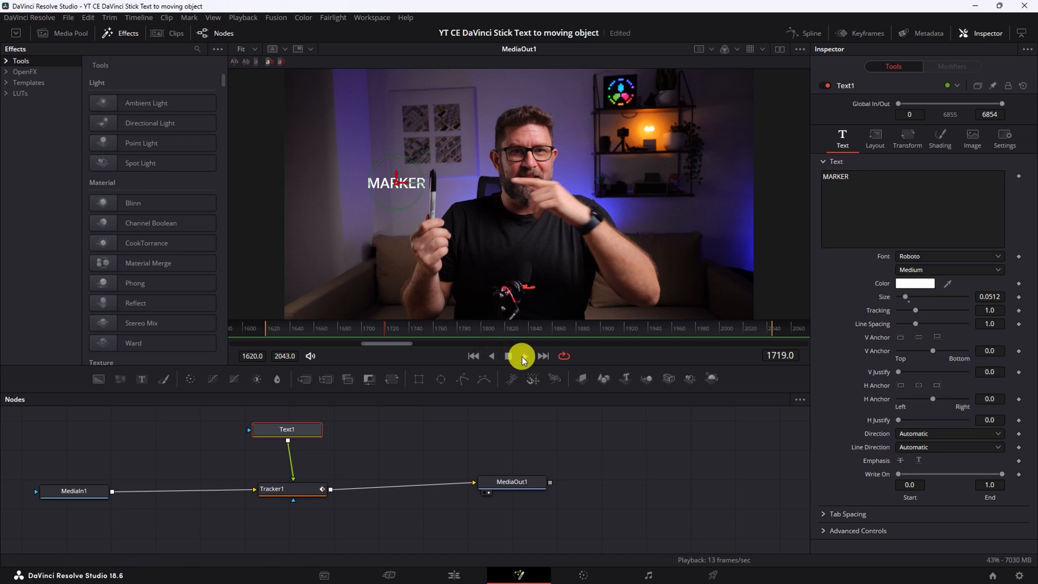
left_click(507, 356)
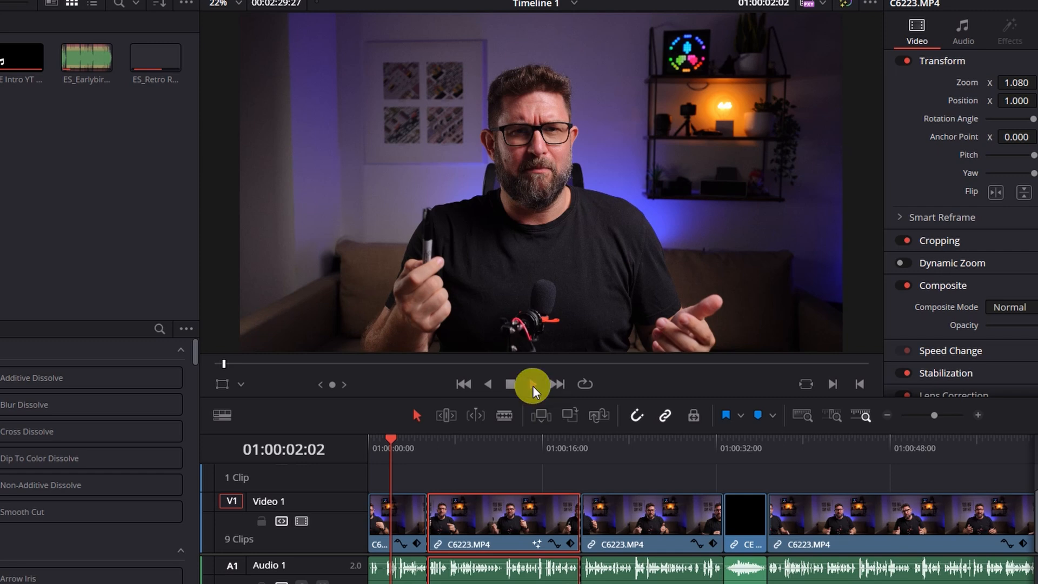
Play the Edit timeline and watch the MARKER title track the pen across the frame
left_click(531, 384)
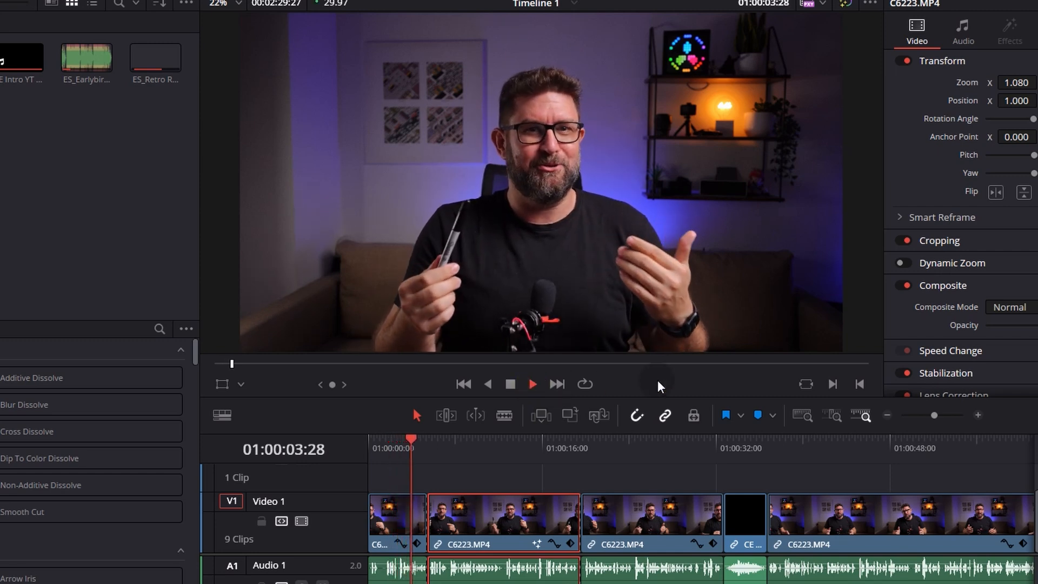
left_click(531, 384)
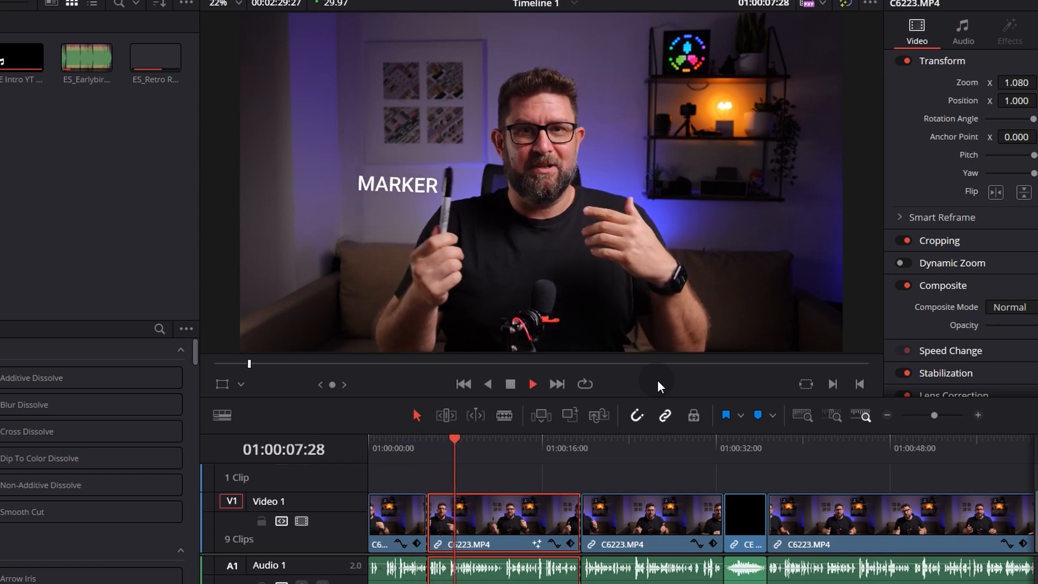
left_click(531, 384)
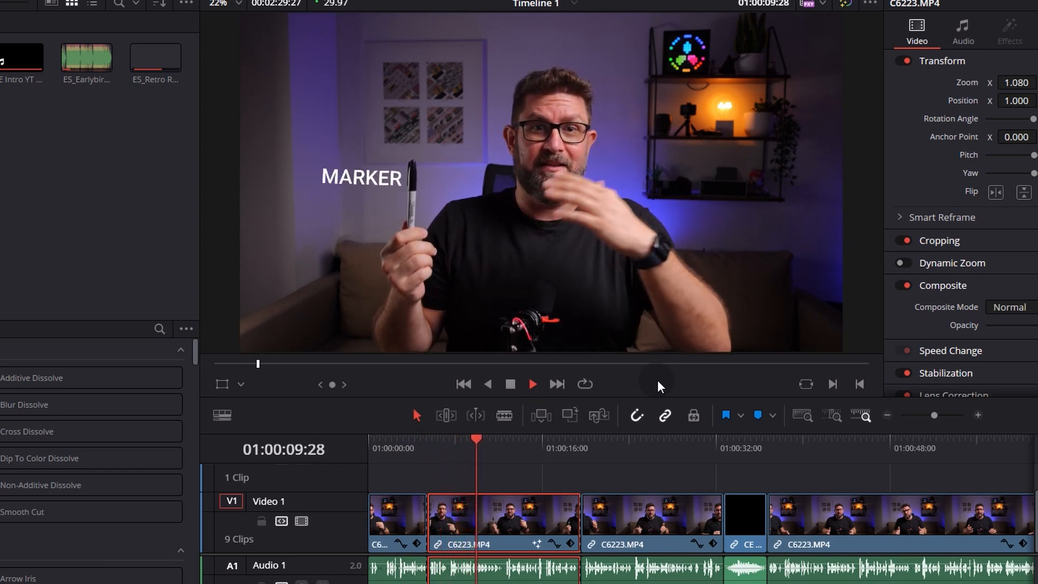